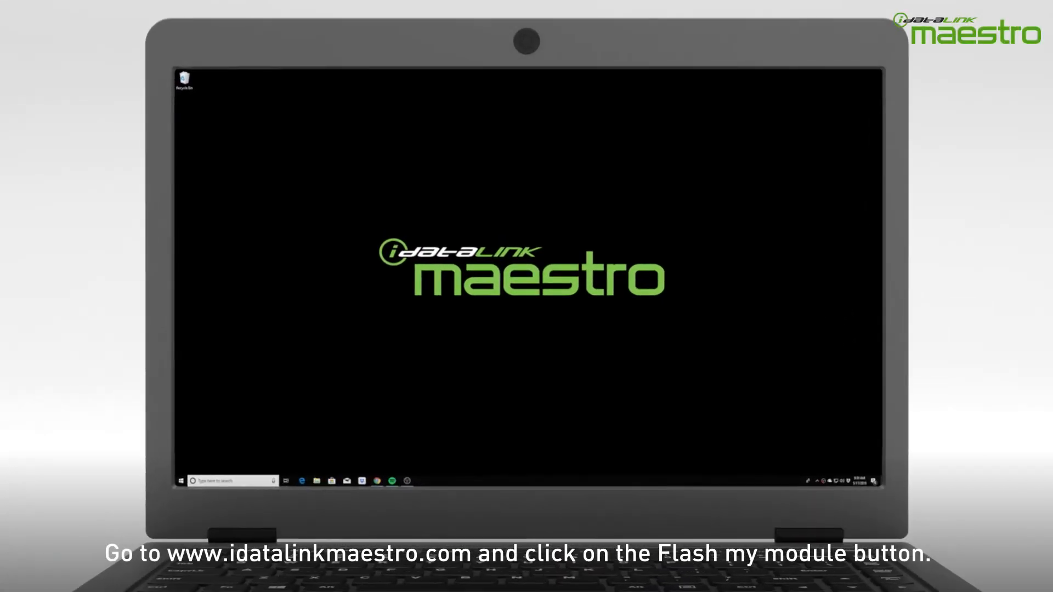
Go to idatalinkmaestro.com in Chrome to reach the Maestro home page
{"action": "left_click", "coordinate": [371, 480]}
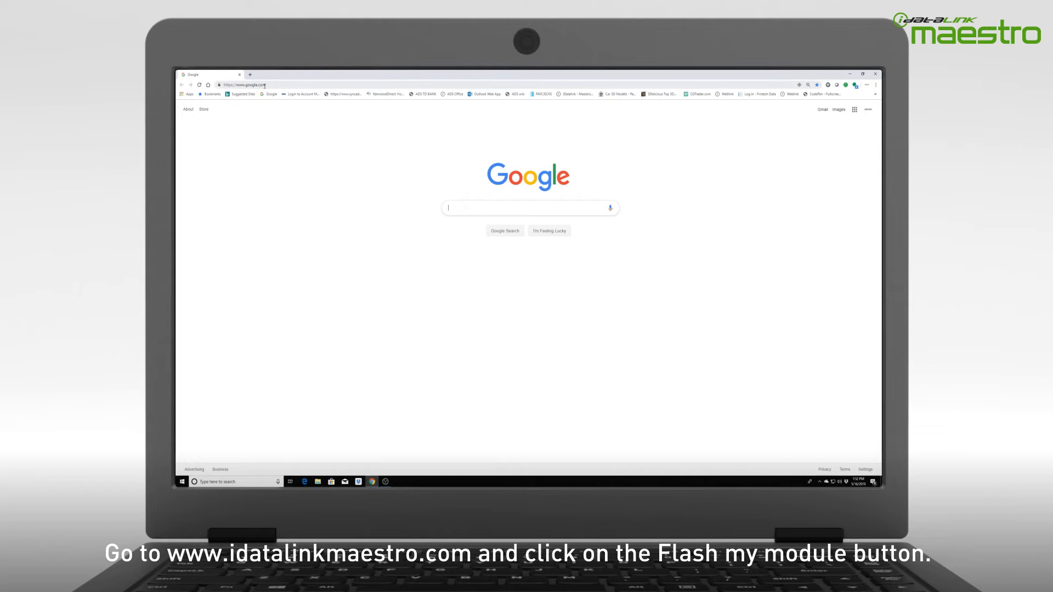
{"action": "type", "text": "idatalinkmaestro.com"}
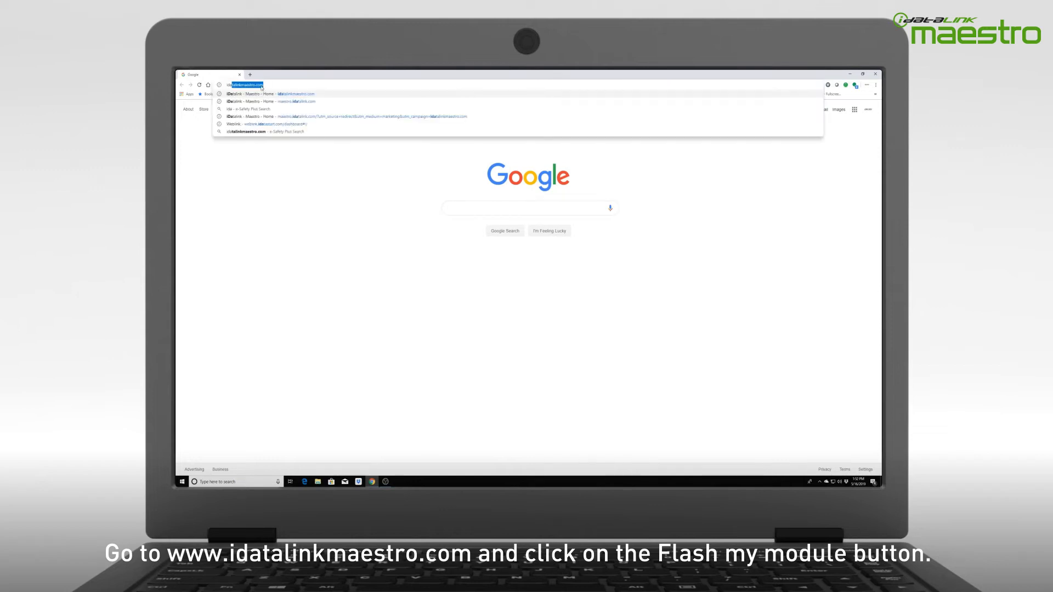
{"action": "key", "text": "Enter"}
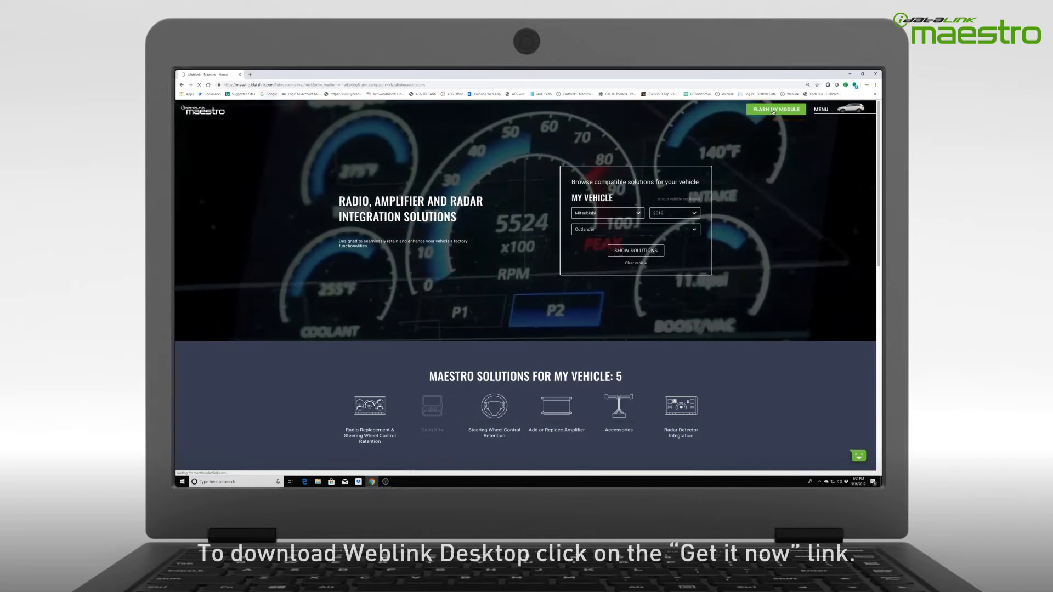
Choose FLASH MY MODULE and follow 'Get it now' to the Weblink Desktop download page
{"action": "left_click", "coordinate": [776, 109]}
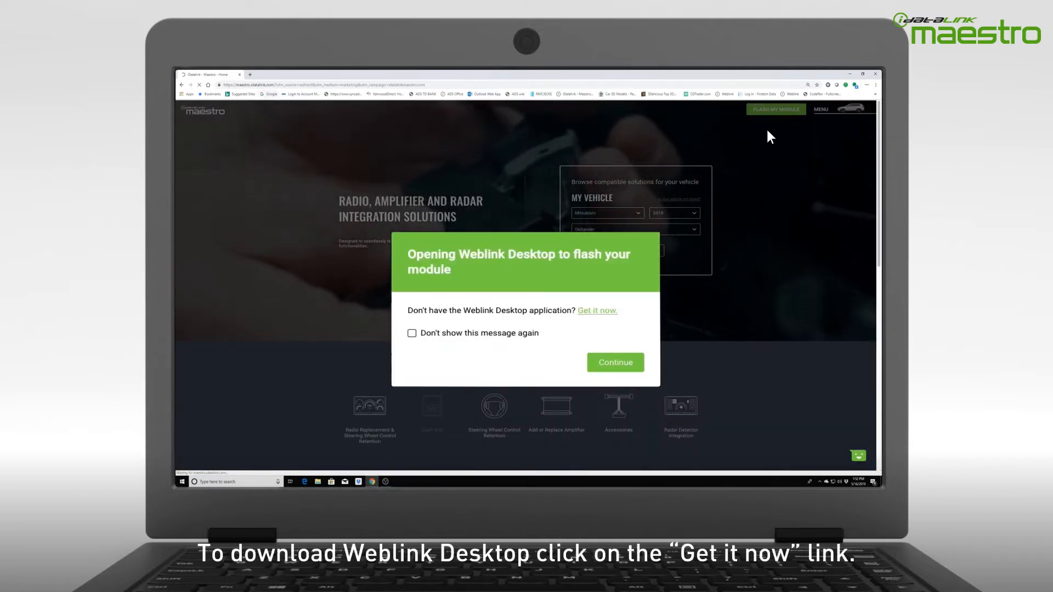
{"action": "mouse_move", "coordinate": [738, 169]}
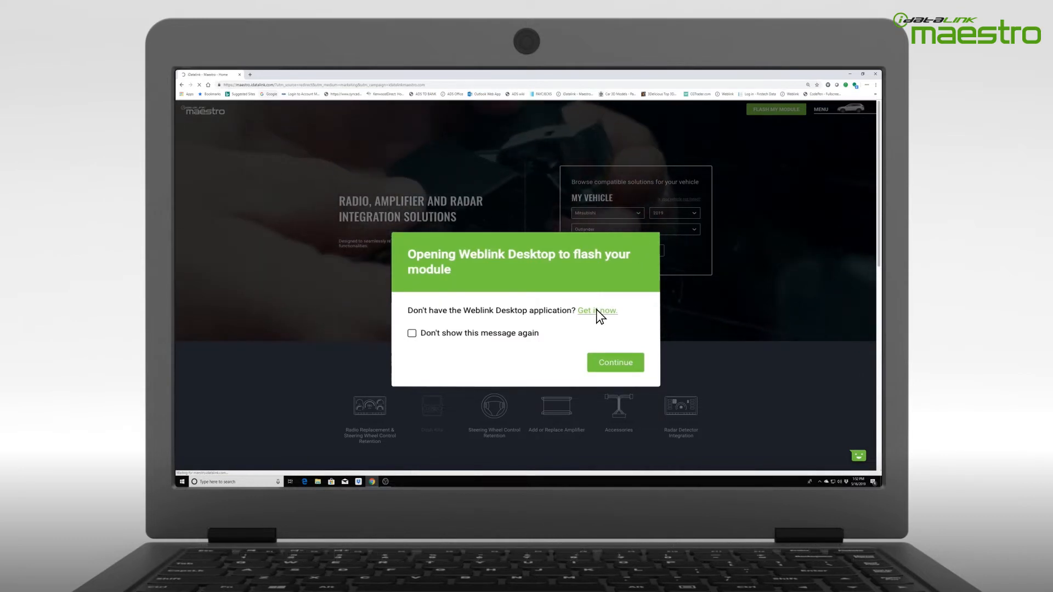
{"action": "left_click", "coordinate": [597, 310]}
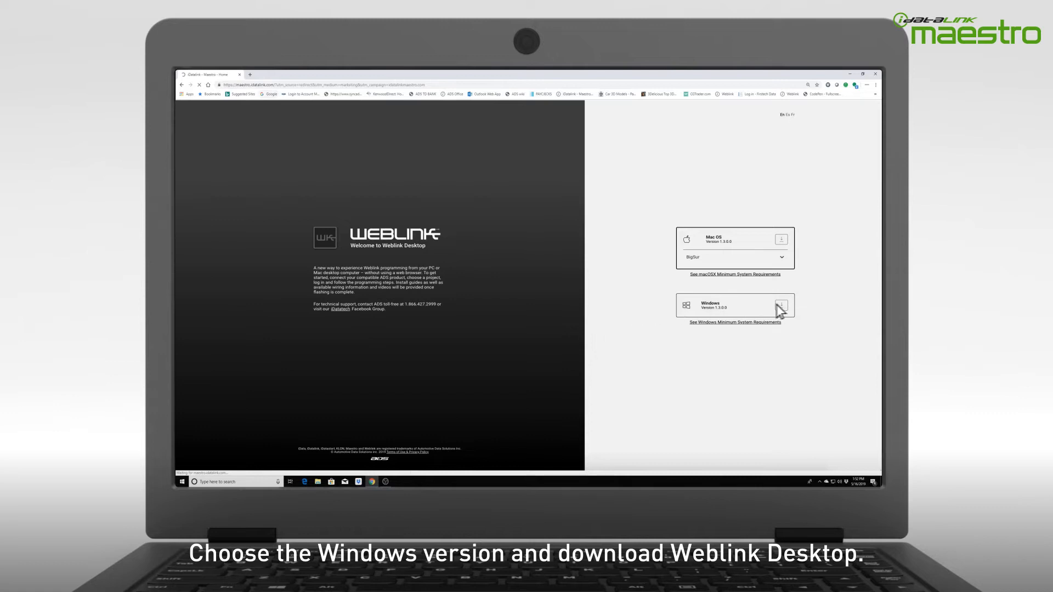
Download the Windows Weblink Desktop installer and launch the .exe from the download bar
{"action": "left_click", "coordinate": [781, 306]}
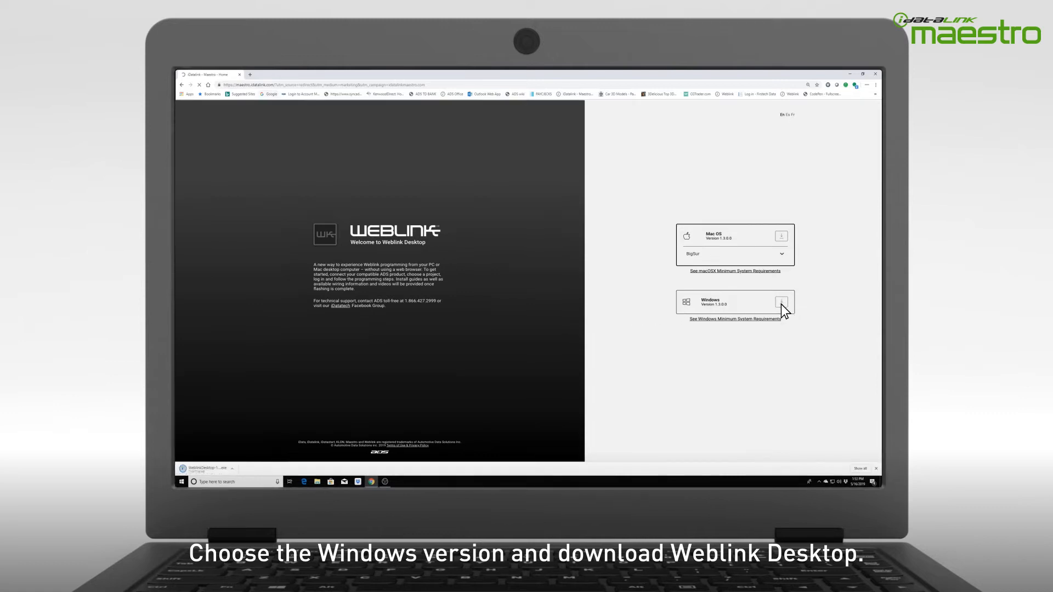
{"action": "left_click", "coordinate": [781, 301]}
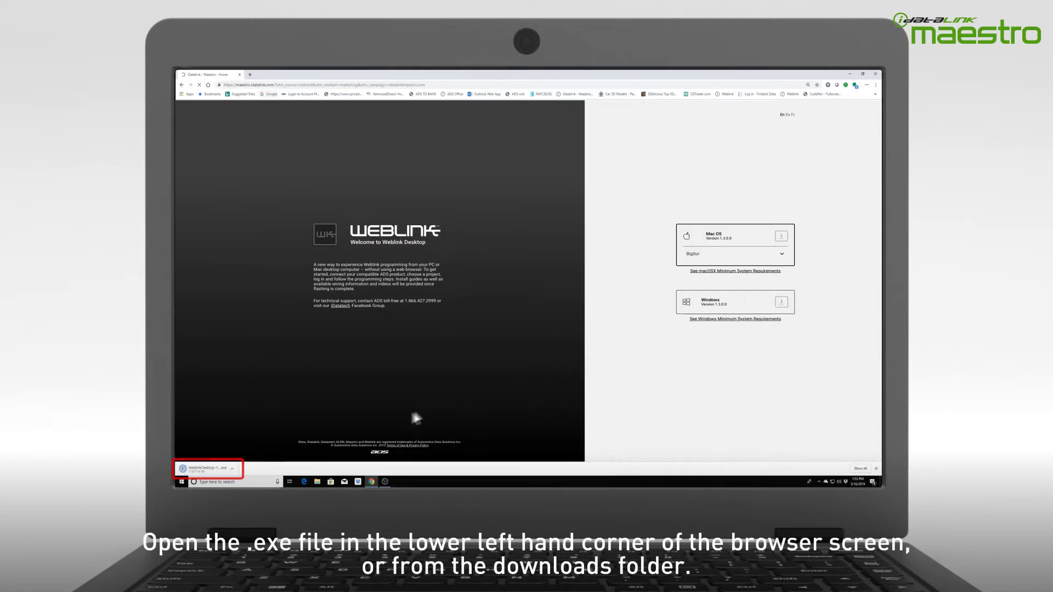
{"action": "left_click", "coordinate": [232, 468]}
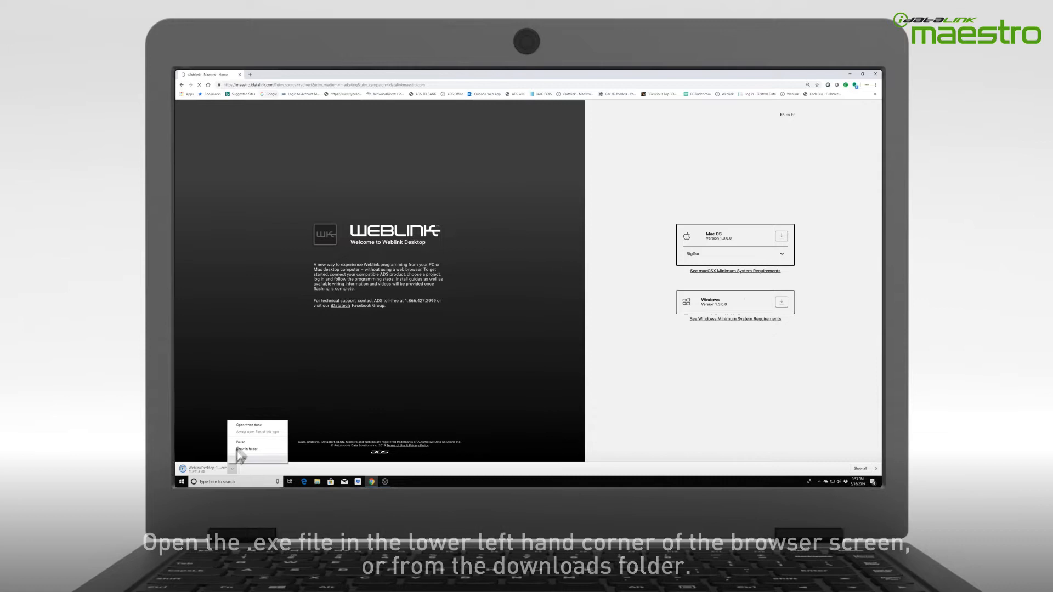
{"action": "left_click", "coordinate": [202, 469]}
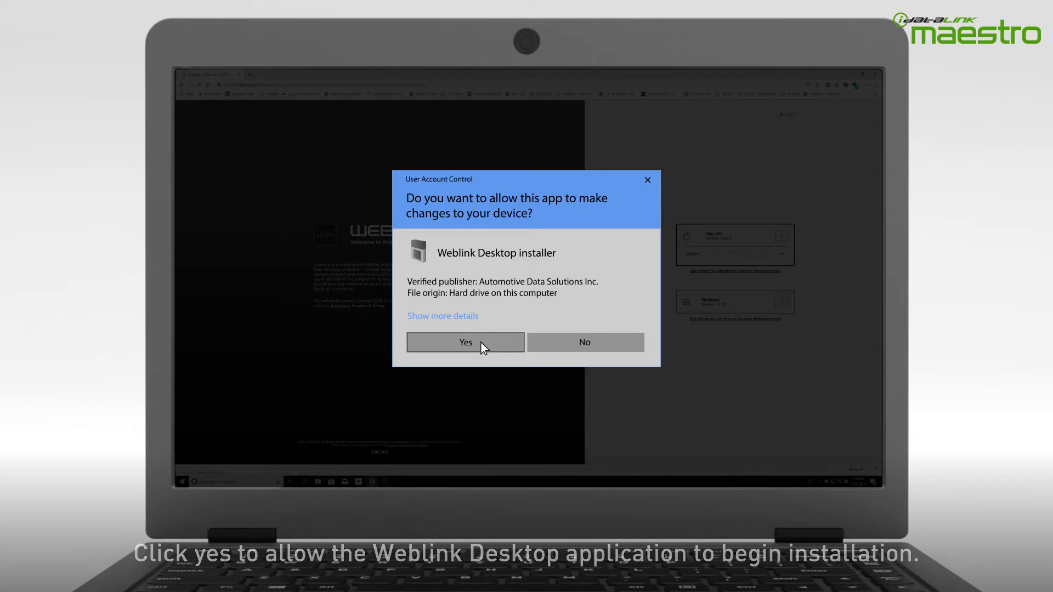
Allow the installer, accept the license, install all components to the default folder with drivers
{"action": "left_click", "coordinate": [465, 342]}
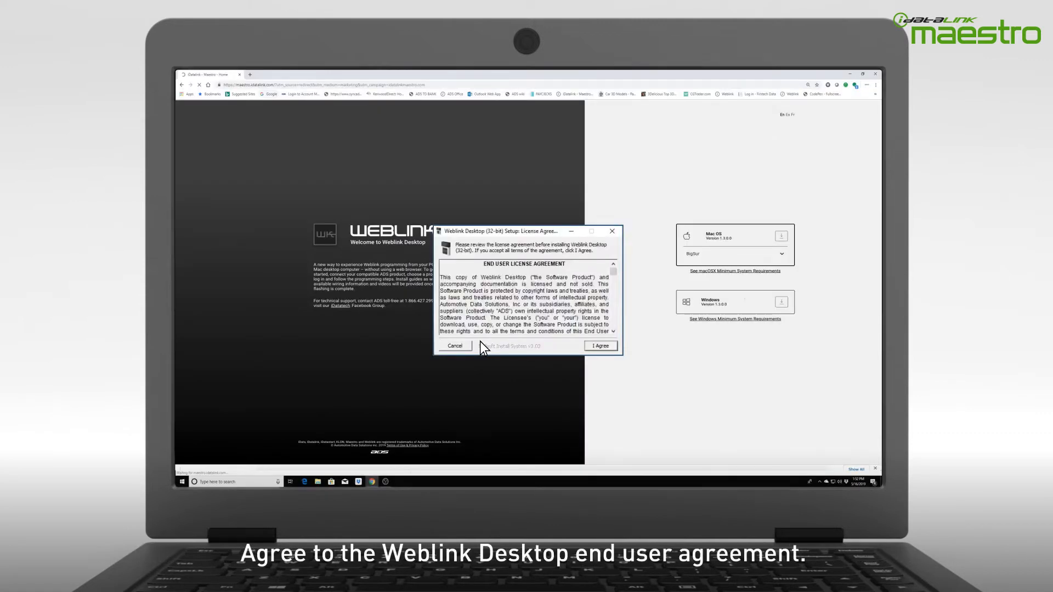
{"action": "left_click", "coordinate": [600, 345]}
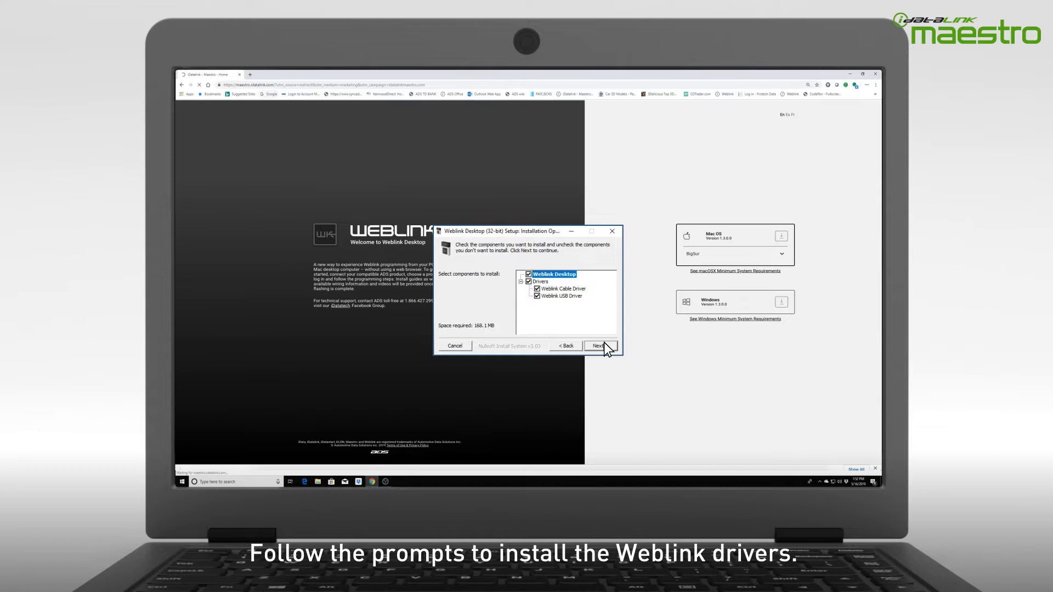
{"action": "left_click", "coordinate": [597, 345]}
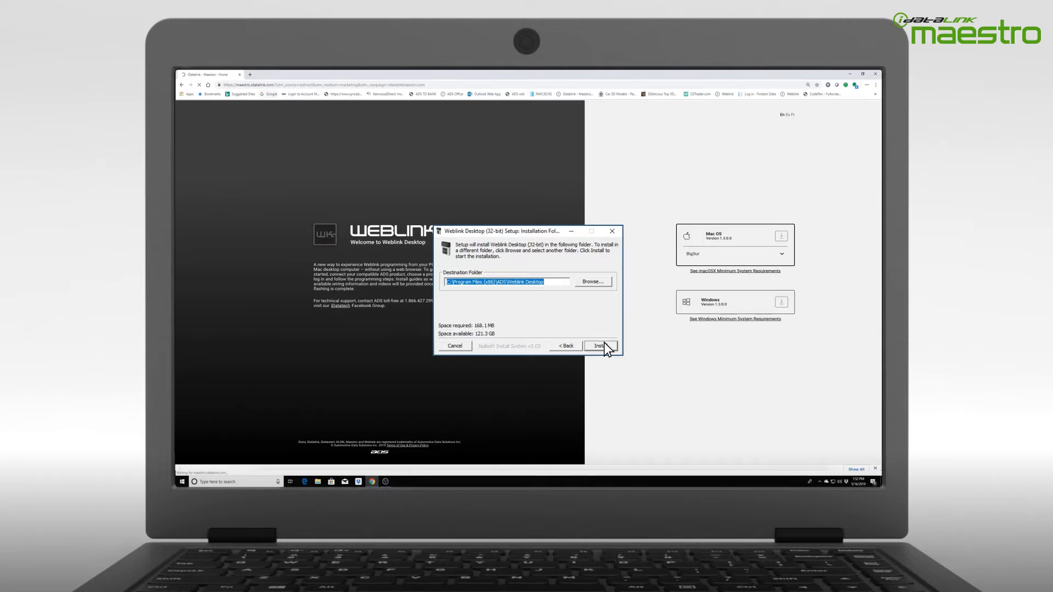
{"action": "left_click", "coordinate": [599, 346]}
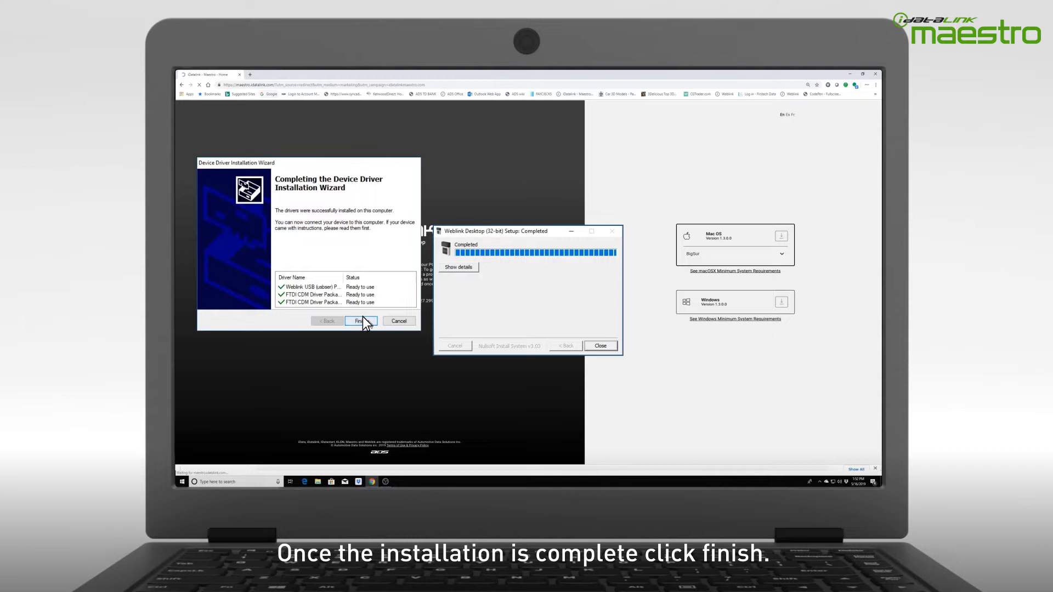
{"action": "left_click", "coordinate": [360, 320]}
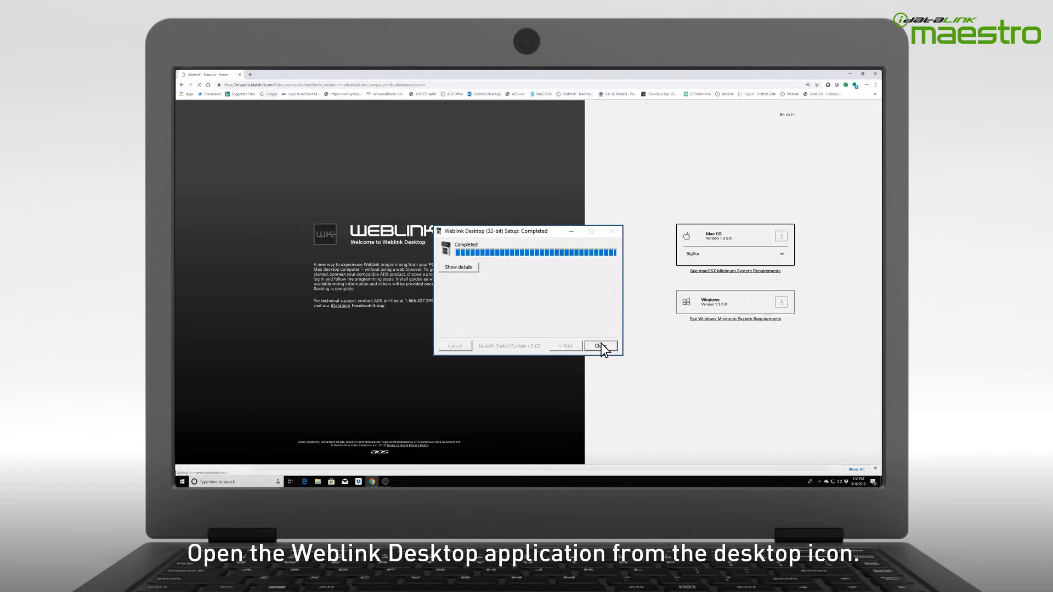
Close setup, launch Weblink Desktop from its desktop icon and enter DEMO MODE
{"action": "left_click", "coordinate": [600, 345]}
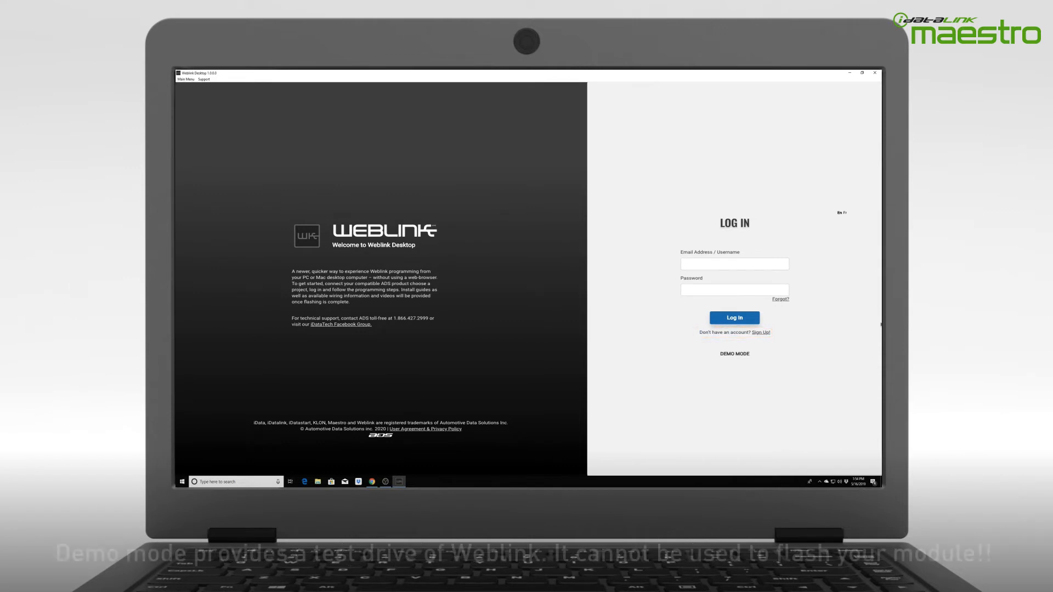
{"action": "left_click", "coordinate": [733, 355]}
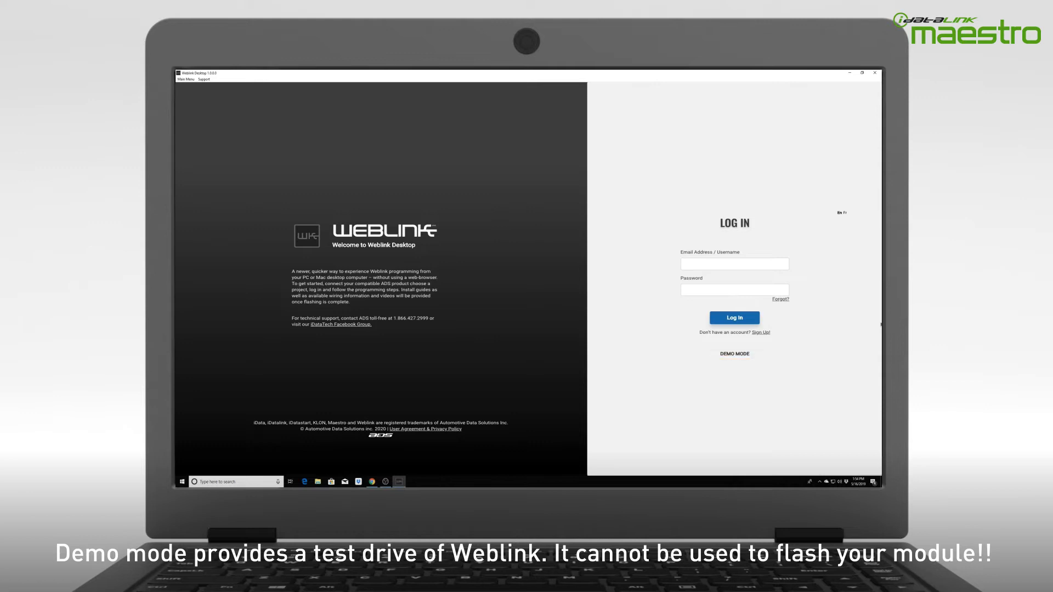
{"action": "left_click", "coordinate": [734, 354]}
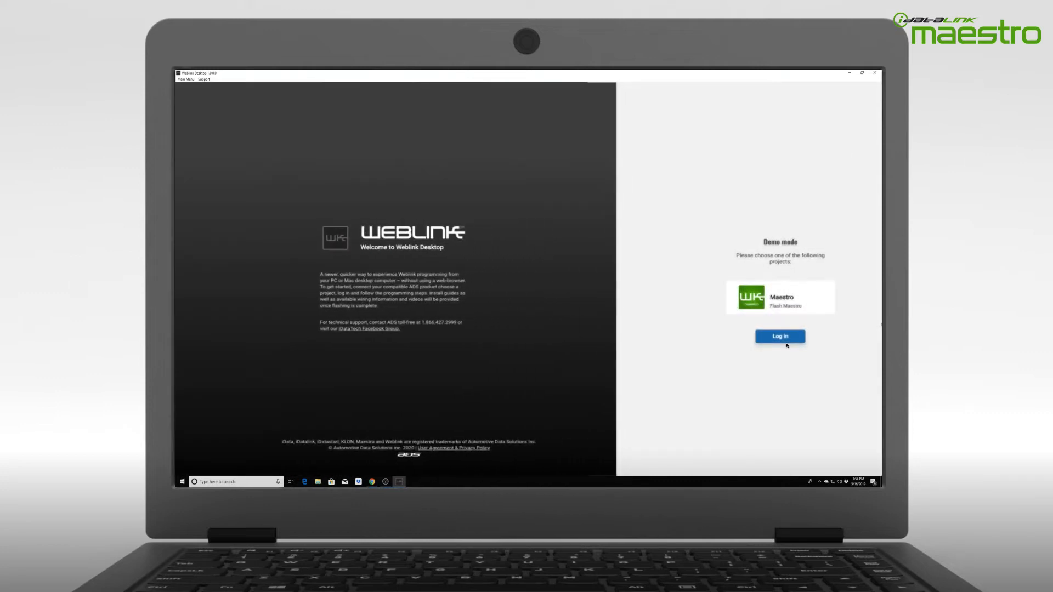
Submit the Create Your Account form with the robot check, then bring up the activation email in Yahoo Mail
{"action": "left_click", "coordinate": [779, 336]}
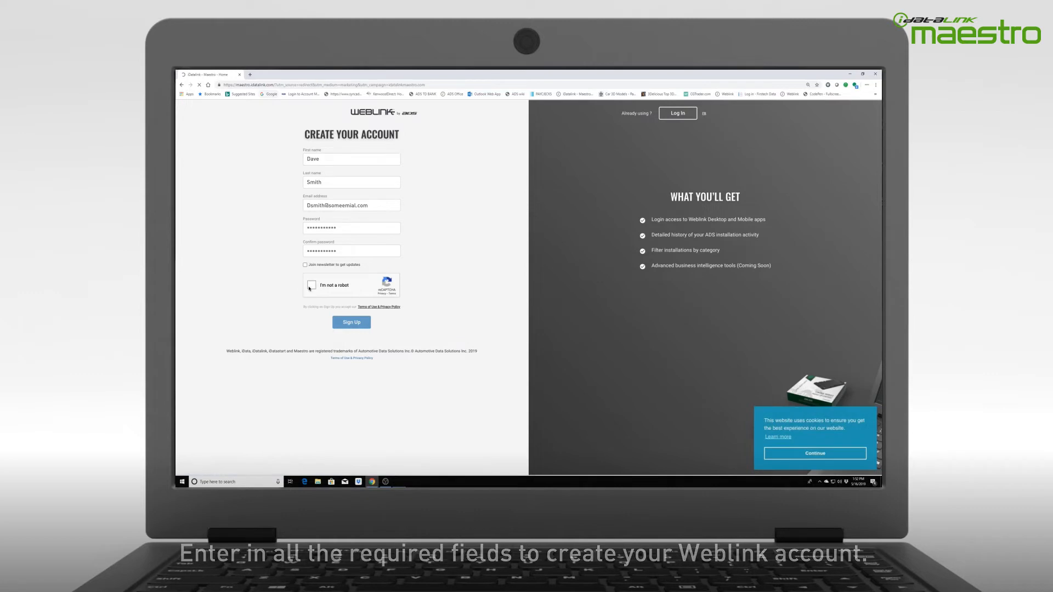
{"action": "left_click", "coordinate": [312, 285]}
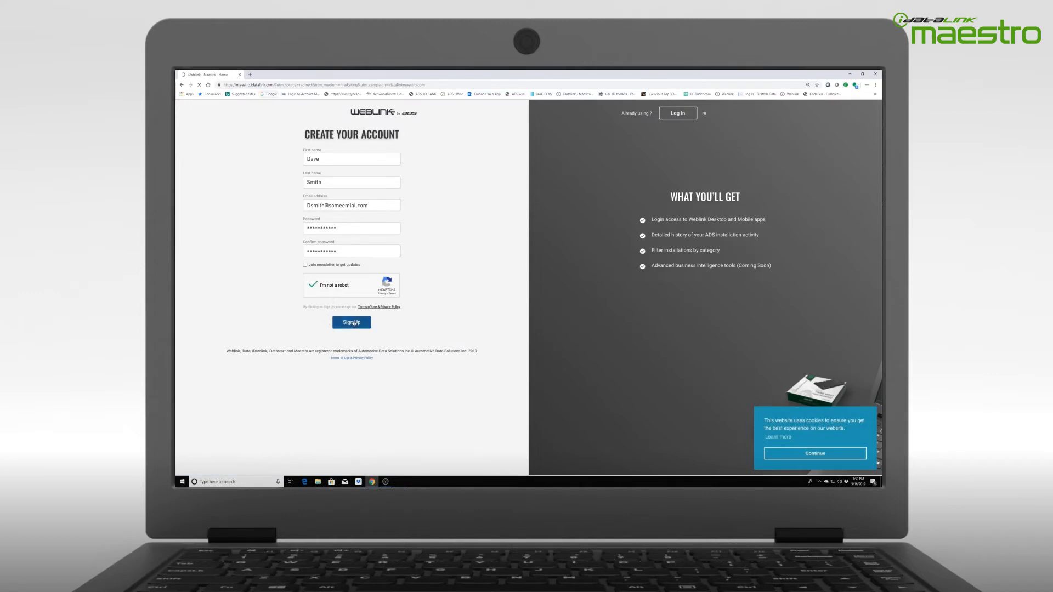
{"action": "left_click", "coordinate": [351, 321]}
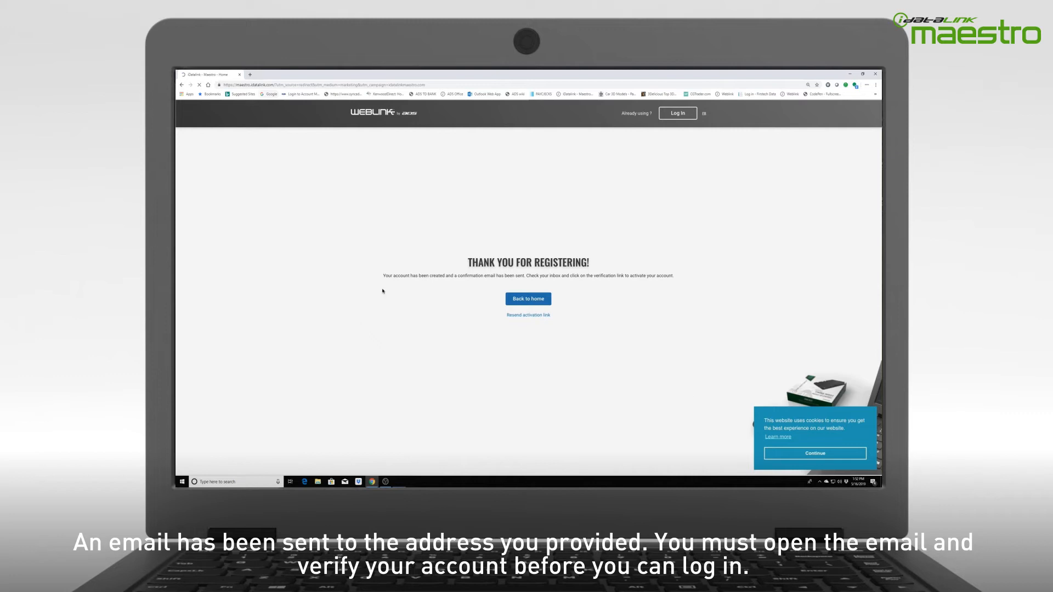
{"action": "left_click", "coordinate": [814, 453]}
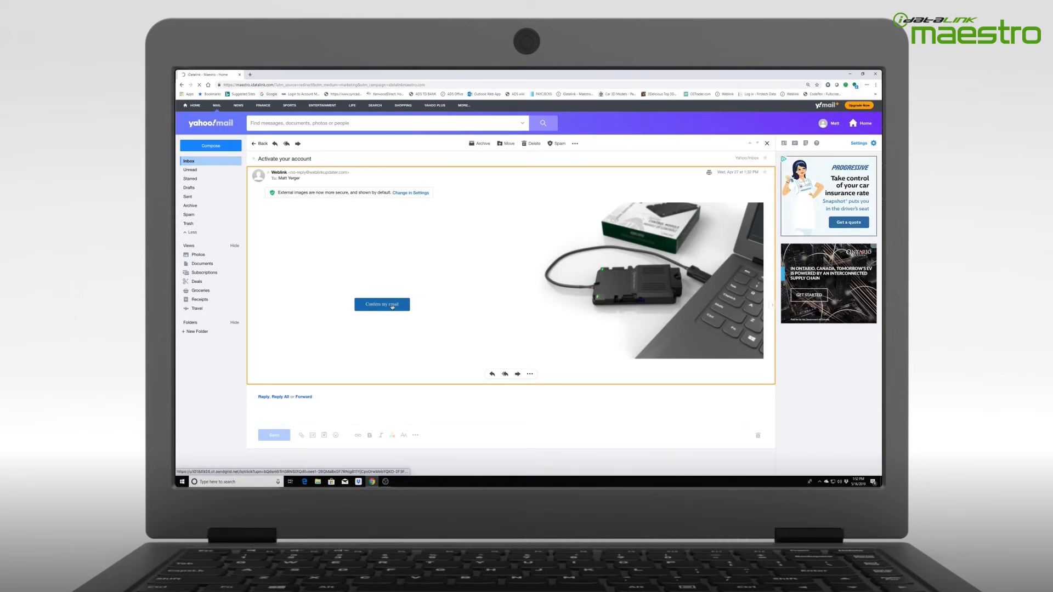
Follow 'Confirm my email' so the Weblink account becomes active
{"action": "left_click", "coordinate": [382, 304]}
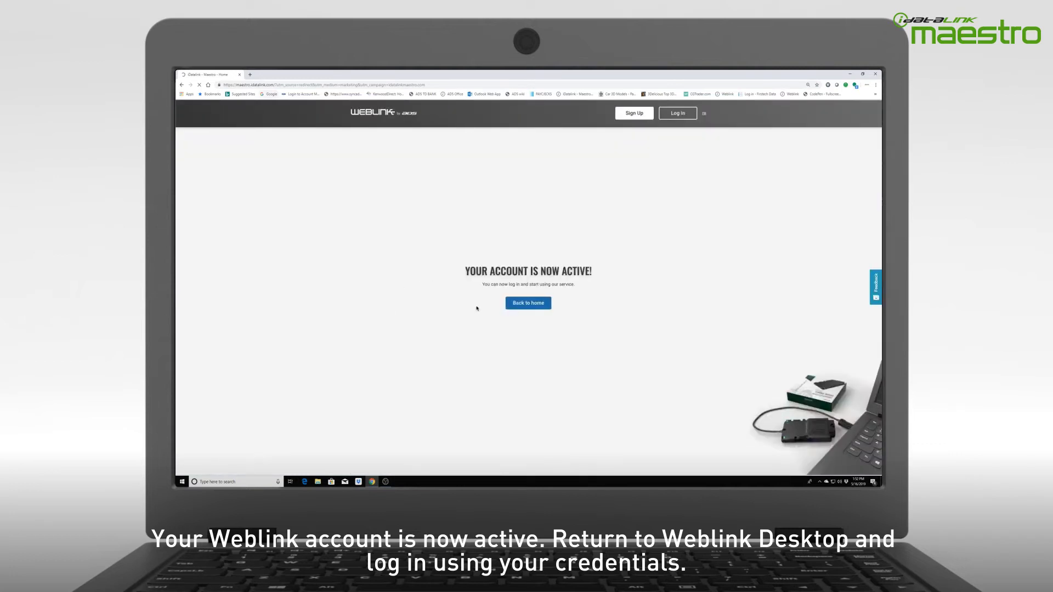
{"action": "mouse_move", "coordinate": [486, 308]}
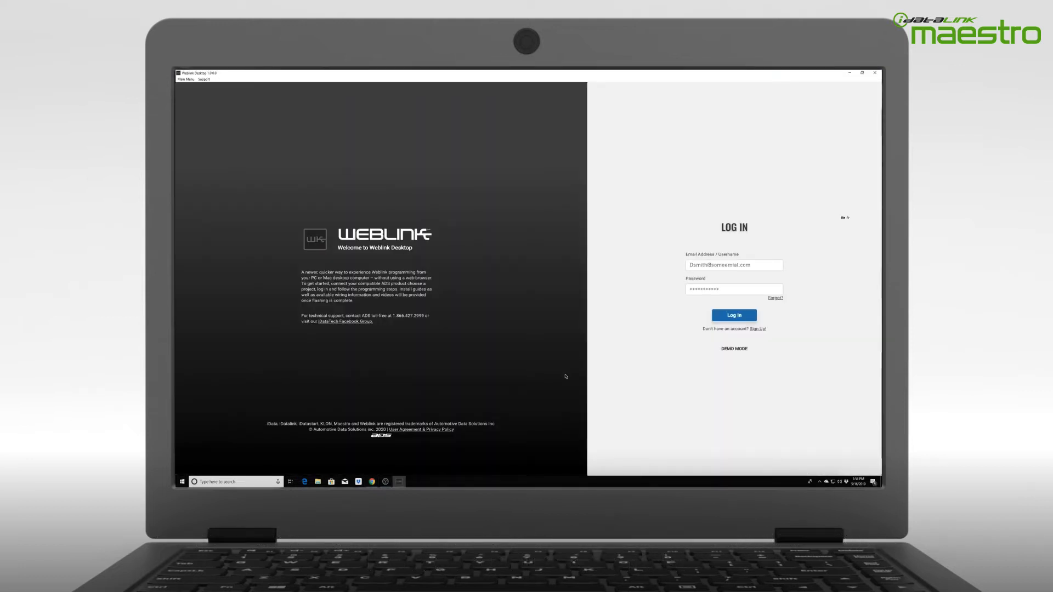
Log in to Weblink Desktop with the new account's email and password
{"action": "left_click", "coordinate": [733, 315]}
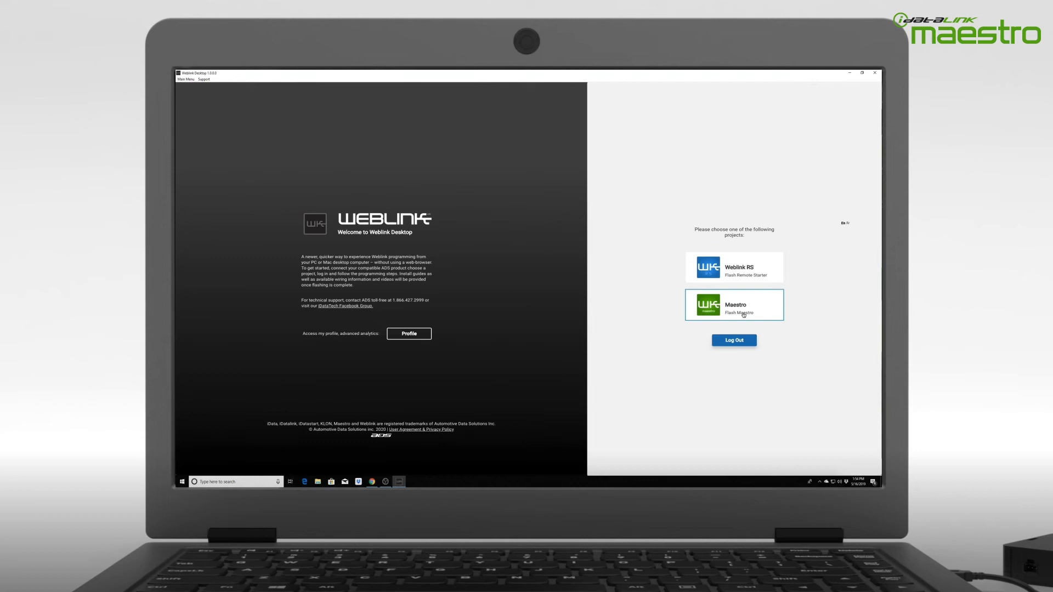
Choose the Maestro – Flash Maestro project and start flashing by vehicle selection
{"action": "left_click", "coordinate": [733, 305]}
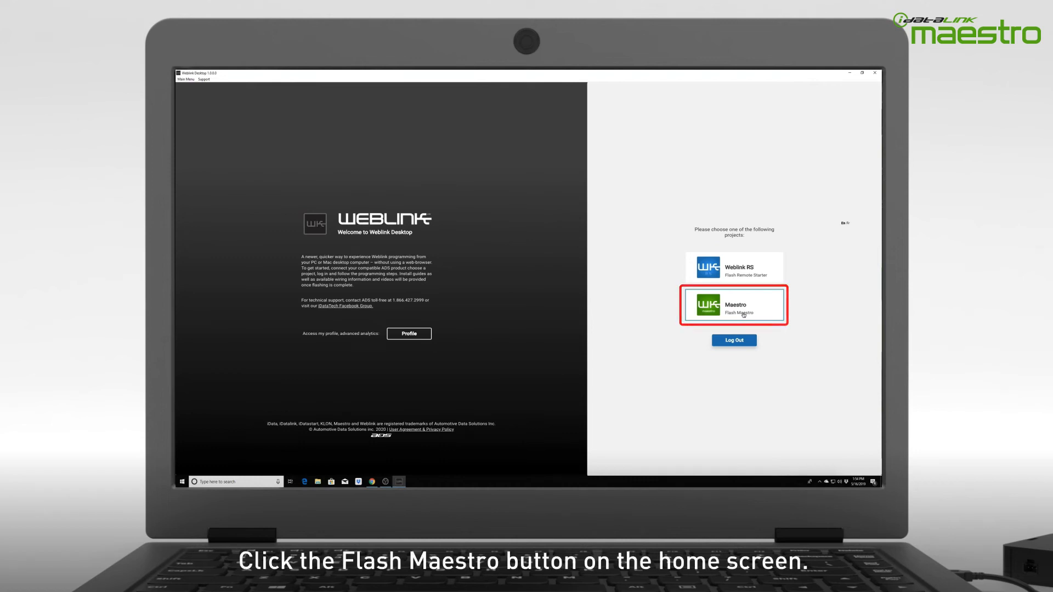
{"action": "left_click", "coordinate": [734, 306]}
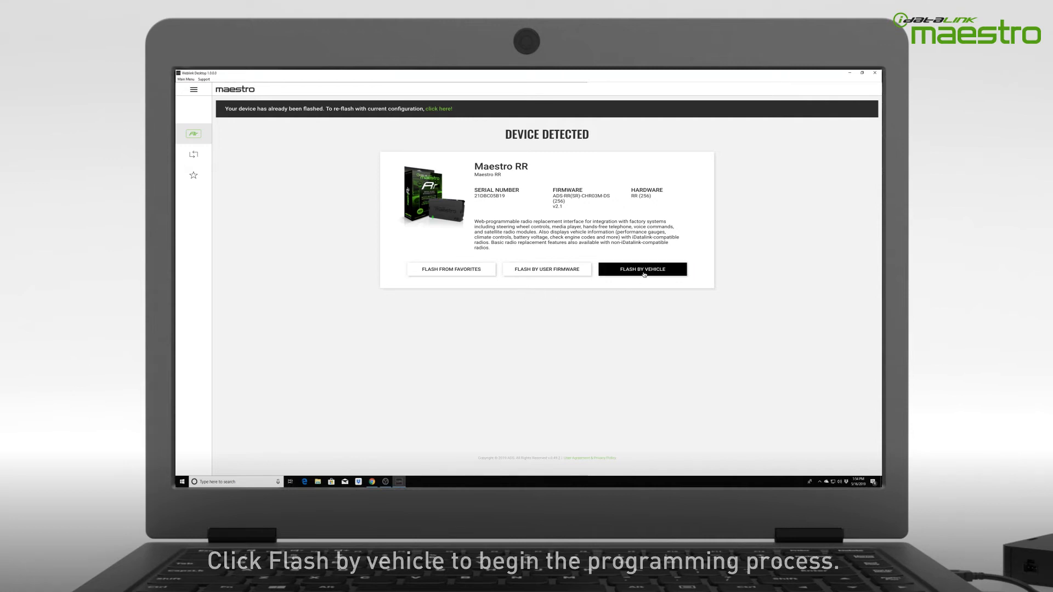
{"action": "left_click", "coordinate": [641, 270]}
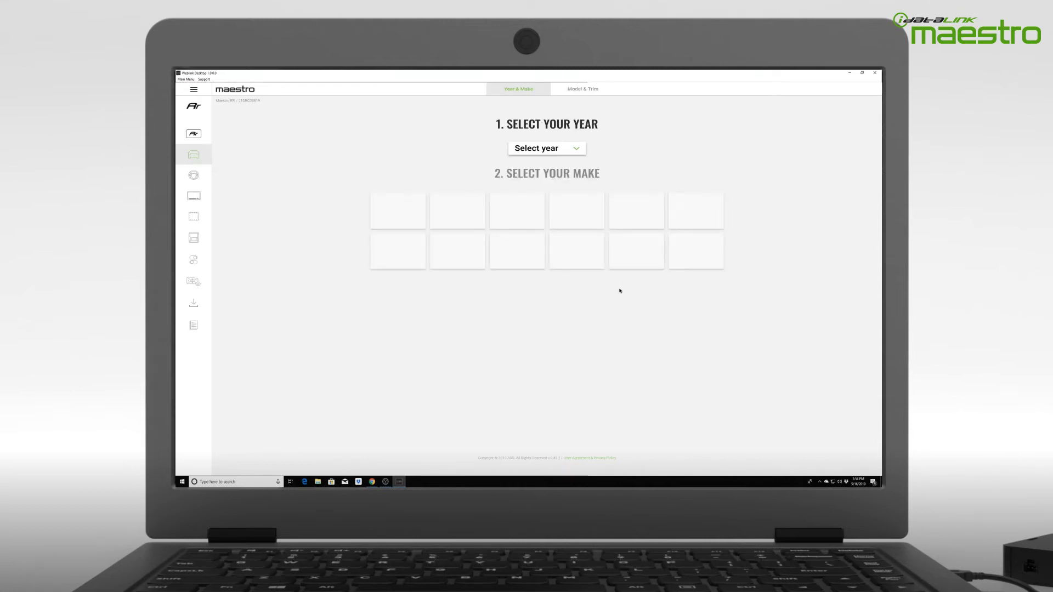
Set the vehicle year to 2017 and the make to Jeep
{"action": "left_click", "coordinate": [546, 148]}
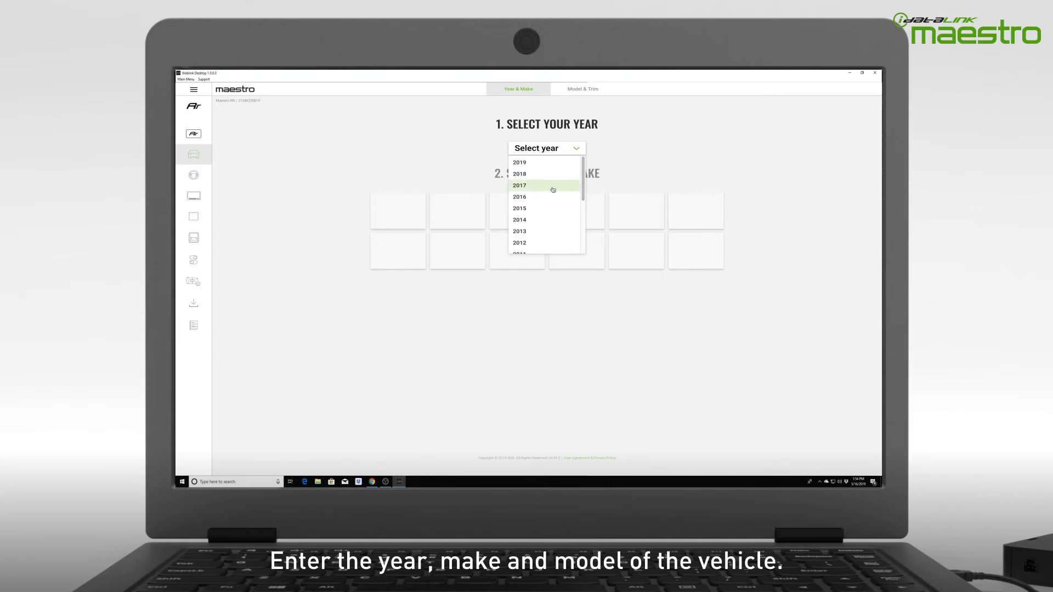
{"action": "left_click", "coordinate": [519, 185]}
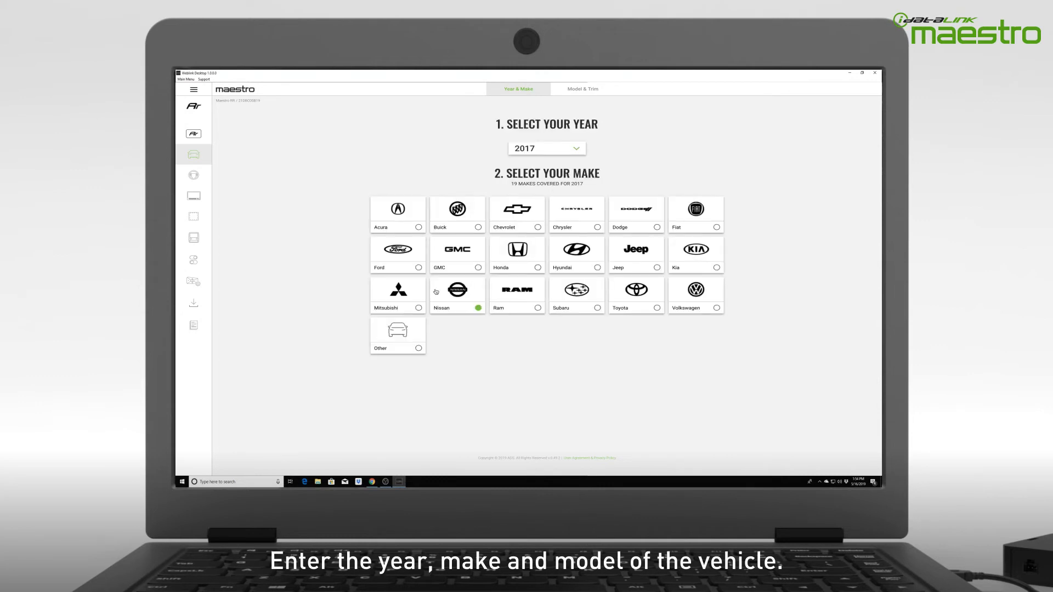
{"action": "left_click", "coordinate": [456, 290]}
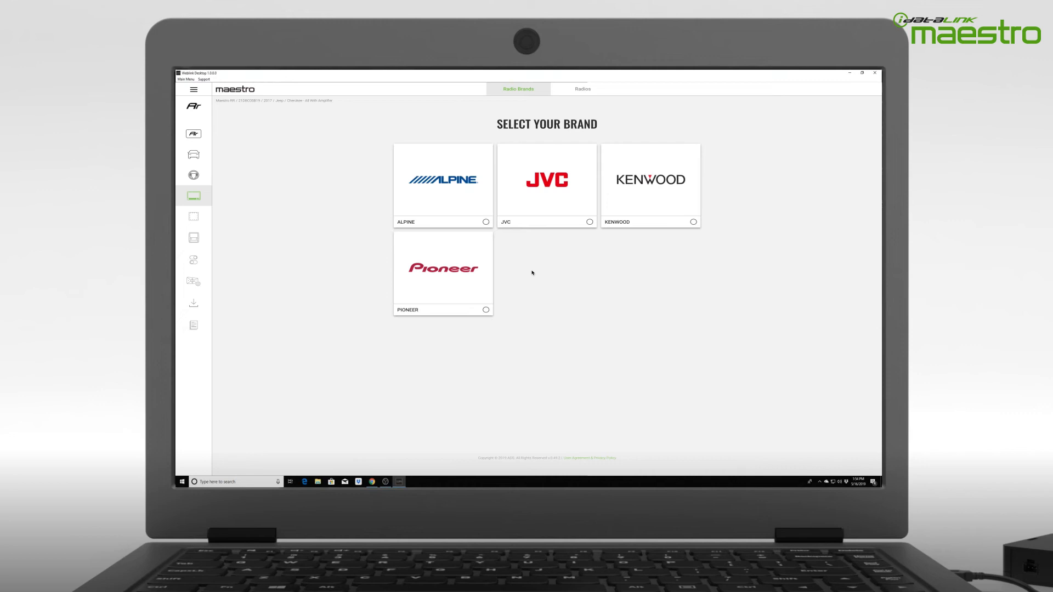
{"action": "left_click", "coordinate": [581, 89]}
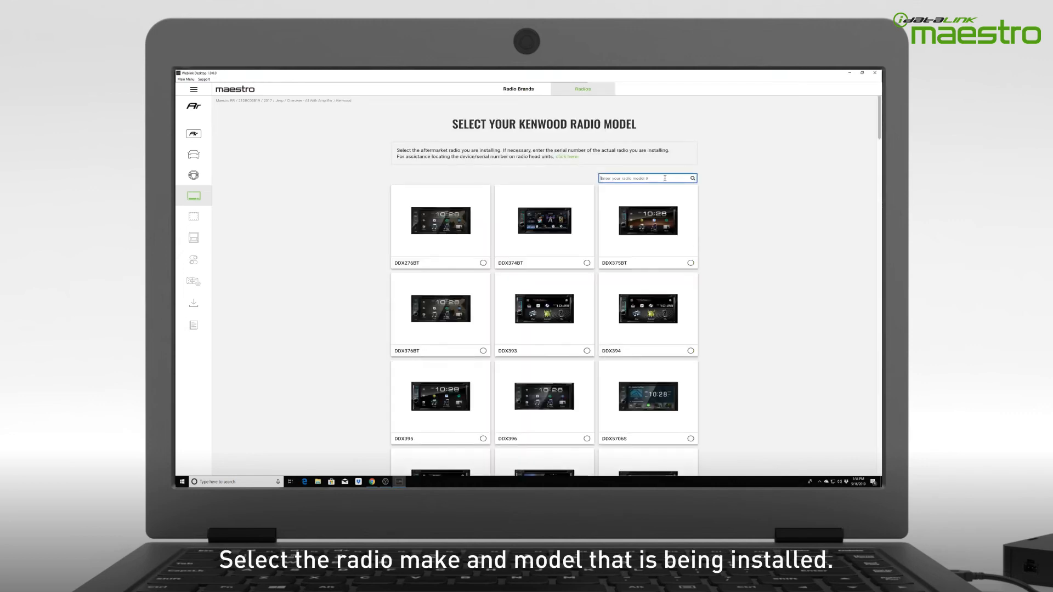
{"action": "type", "text": "DNX"}
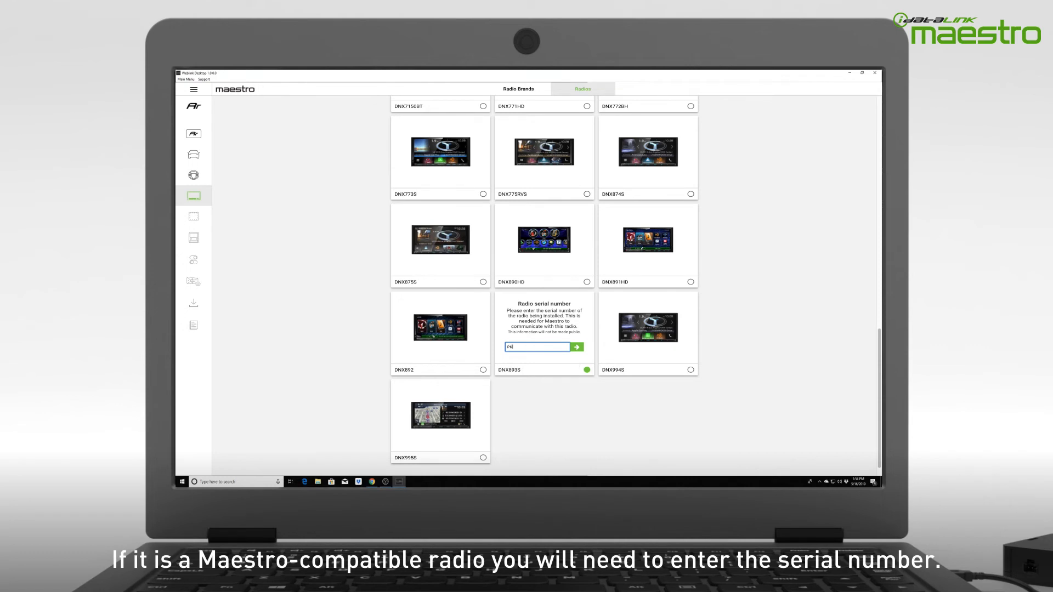
{"action": "type", "text": "PKXX0002"}
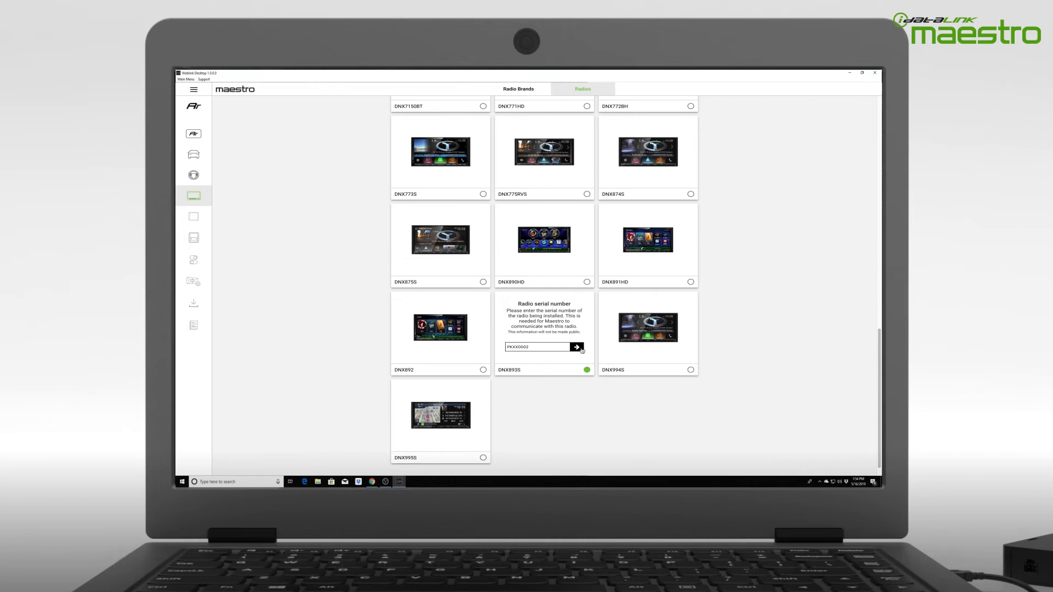
{"action": "left_click", "coordinate": [576, 348]}
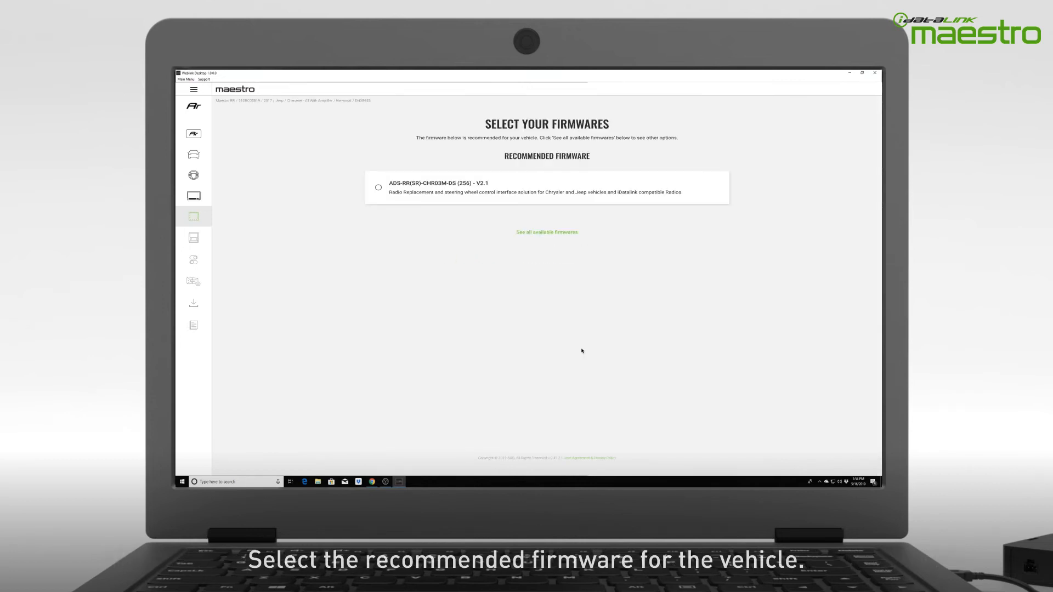
Select recommended firmware with CH3 harness, disable Factory Amplifier, and continue
{"action": "left_click", "coordinate": [378, 187]}
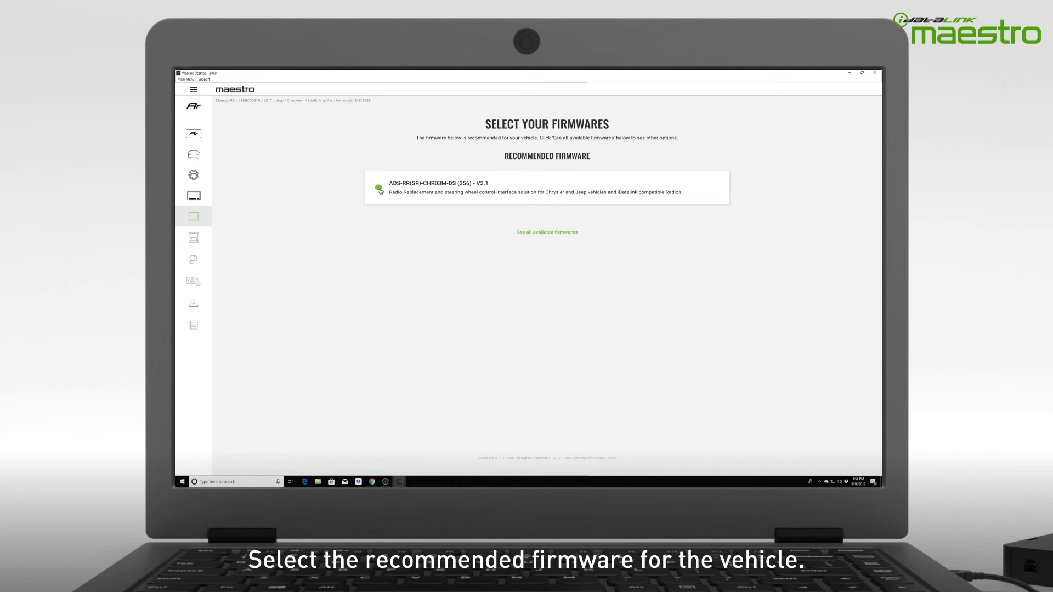
{"action": "left_click", "coordinate": [546, 188]}
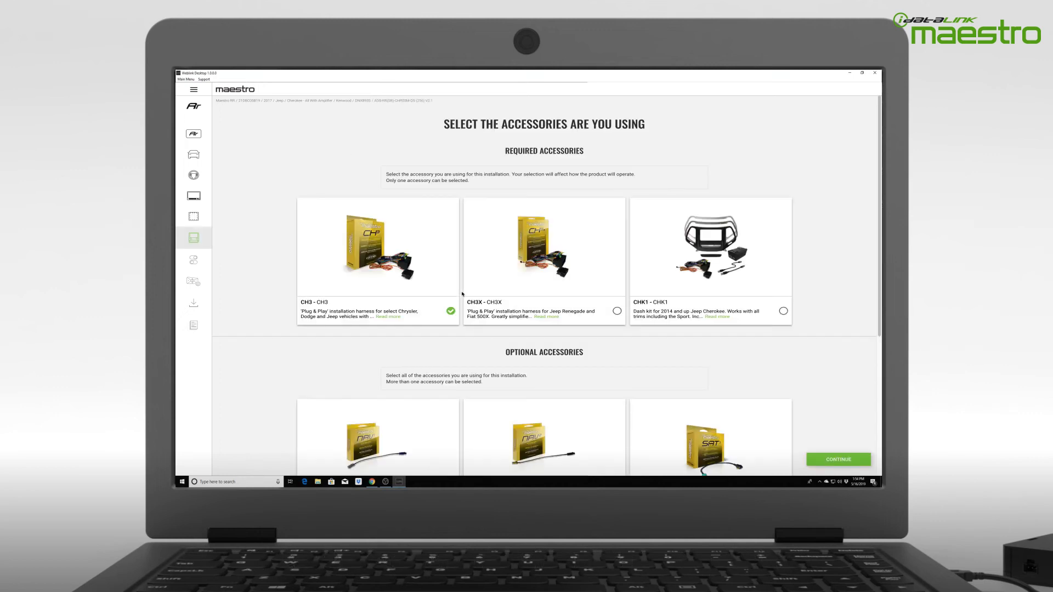
{"action": "scroll", "scroll_direction": "down", "scroll_amount": 3}
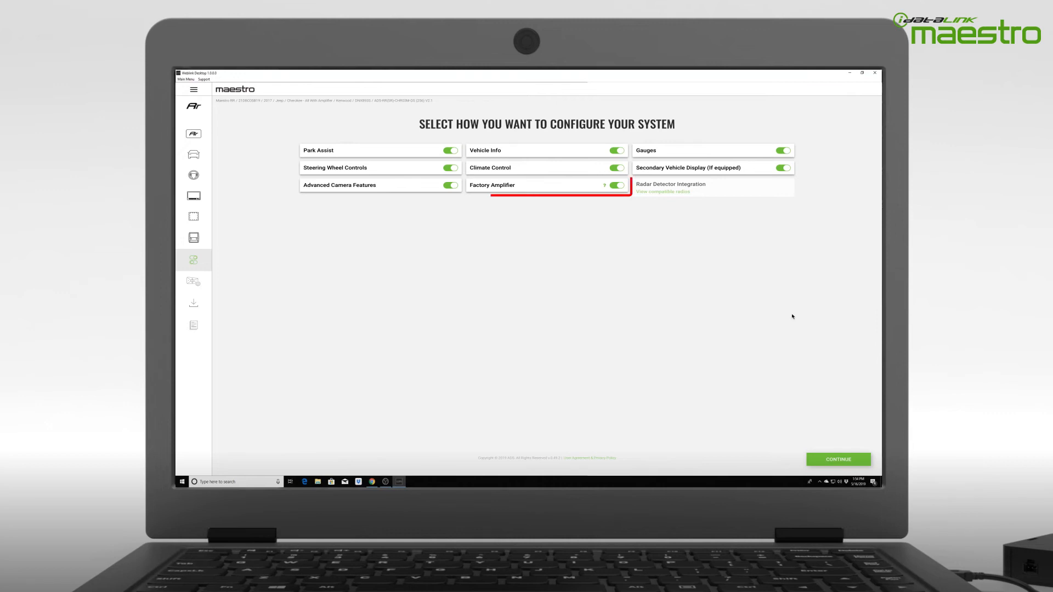
{"action": "left_click", "coordinate": [616, 186]}
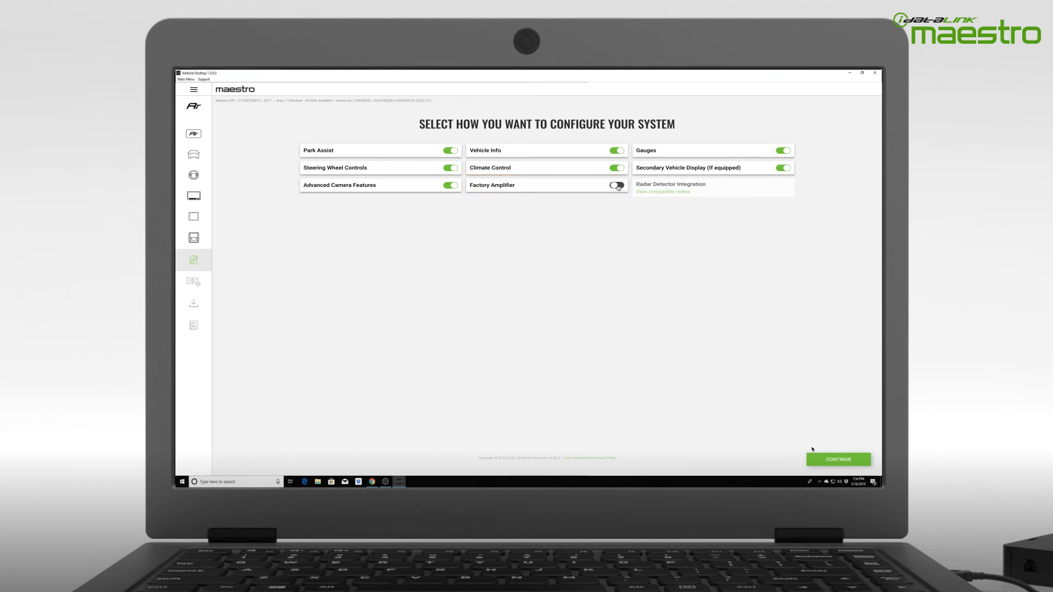
{"action": "left_click", "coordinate": [838, 460]}
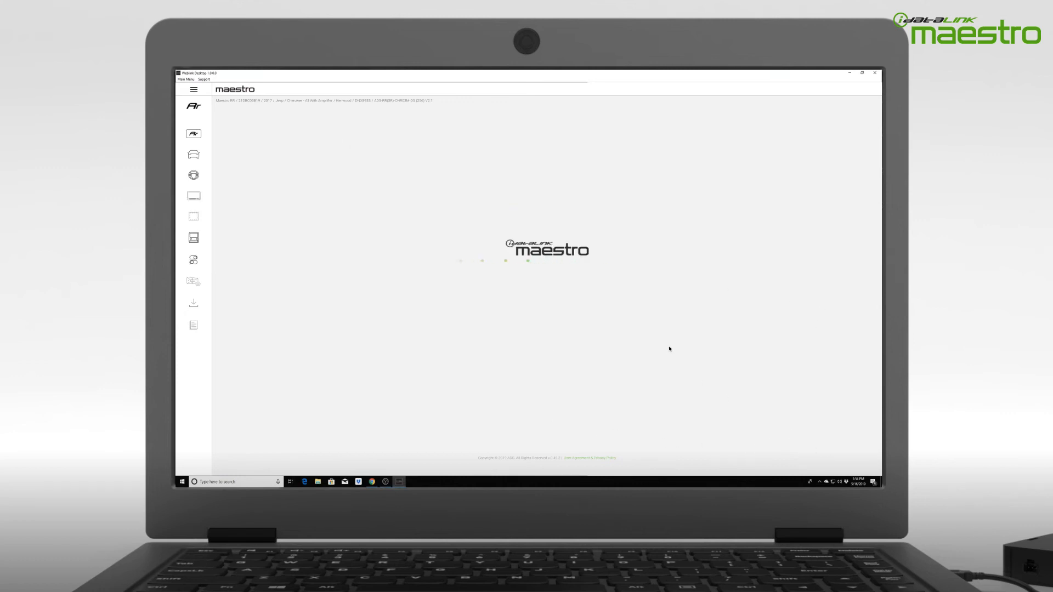
Assign Volume Down hold to Mute On/Off and Seek Up hold to Display Navigation Screen
{"action": "left_click", "coordinate": [193, 281]}
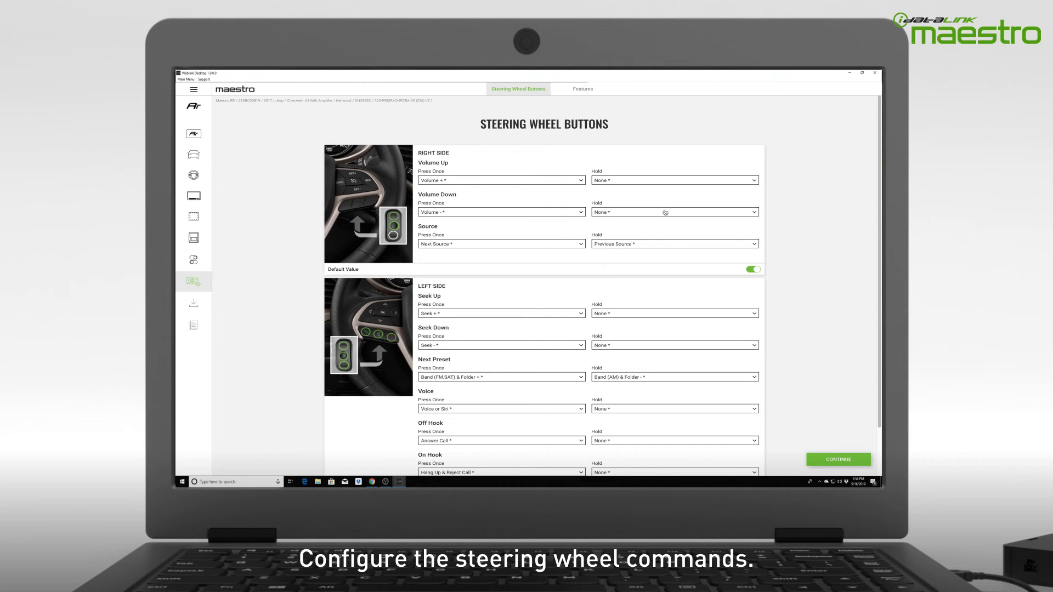
{"action": "left_click", "coordinate": [672, 212]}
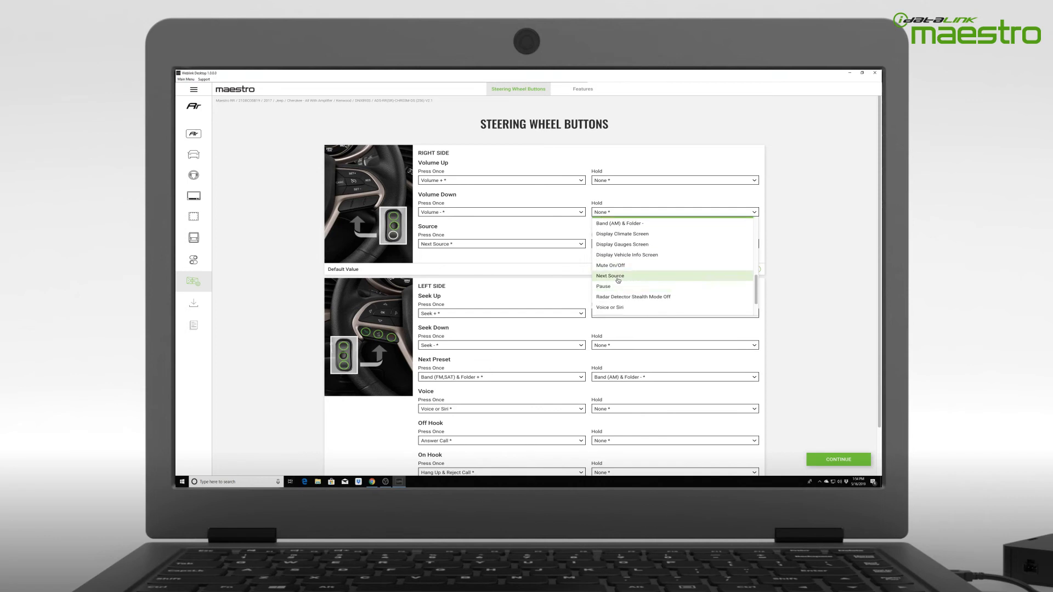
{"action": "left_click", "coordinate": [610, 265]}
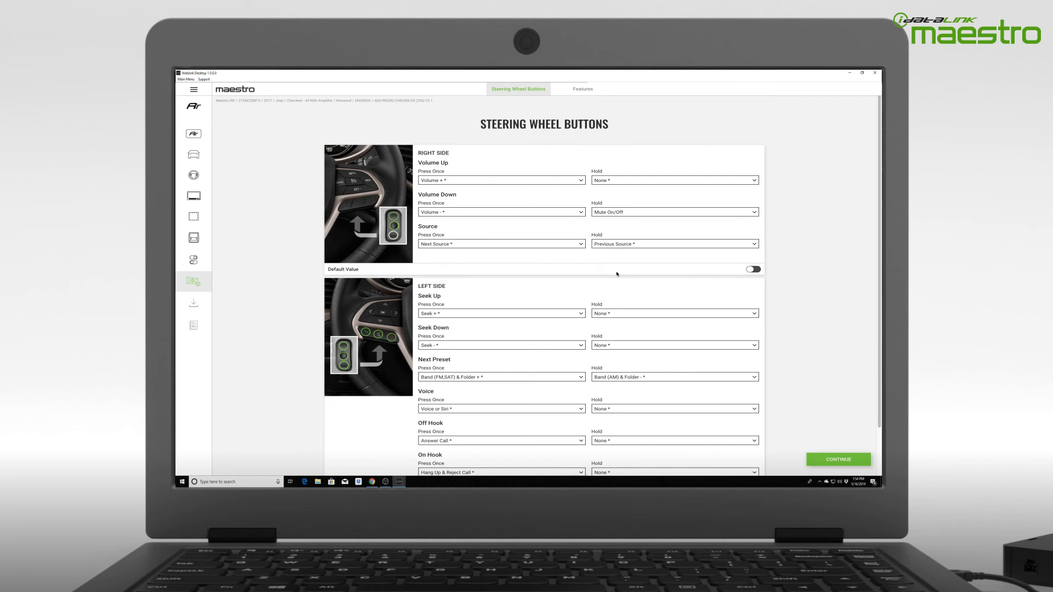
{"action": "left_click", "coordinate": [671, 312]}
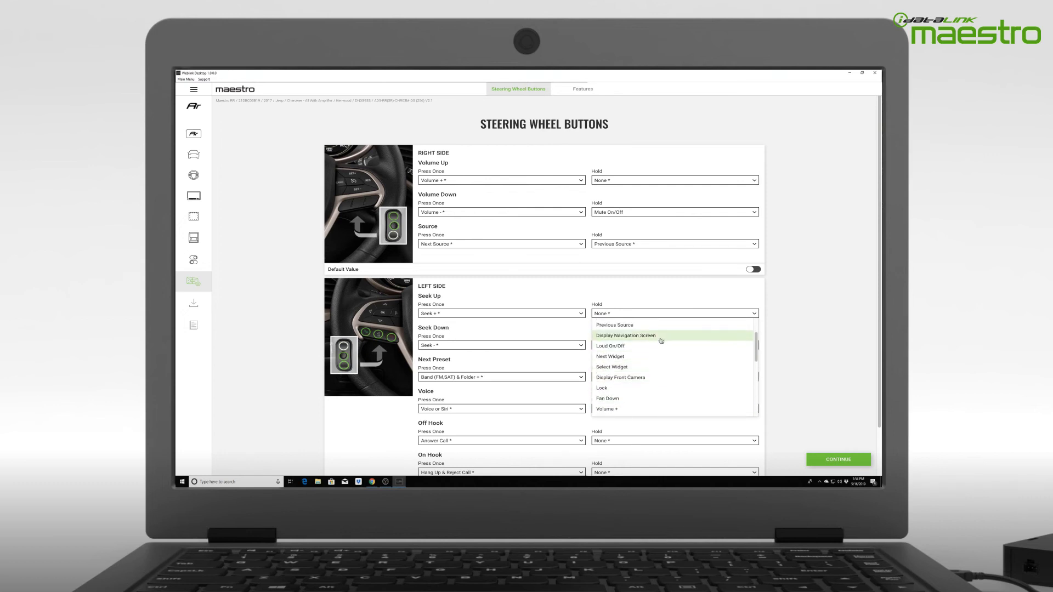
{"action": "left_click", "coordinate": [624, 336]}
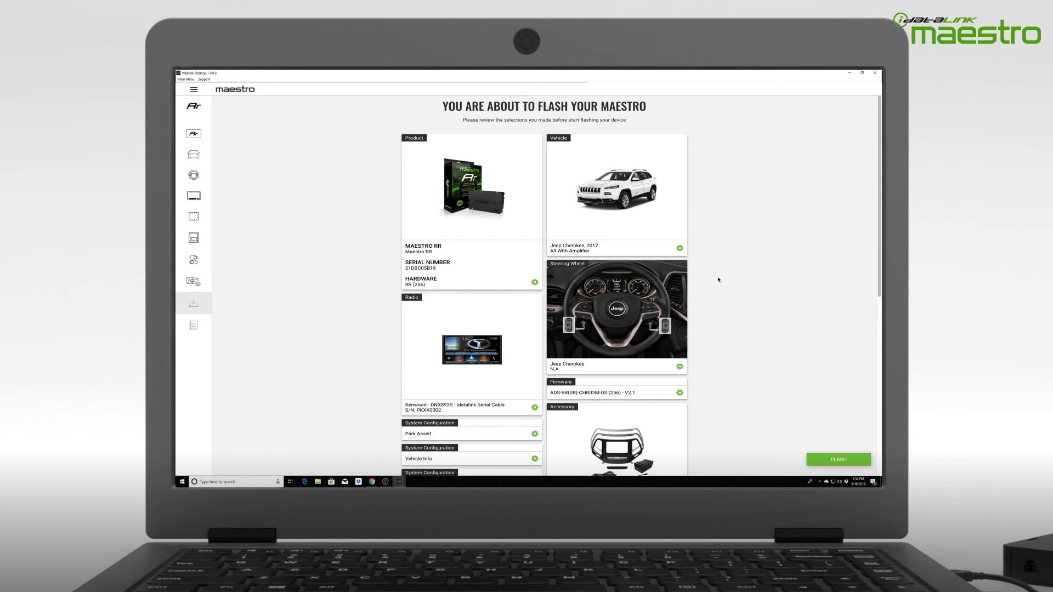
Flash the Maestro from the review page and download the install guide
{"action": "scroll", "scroll_direction": "down", "scroll_amount": 3}
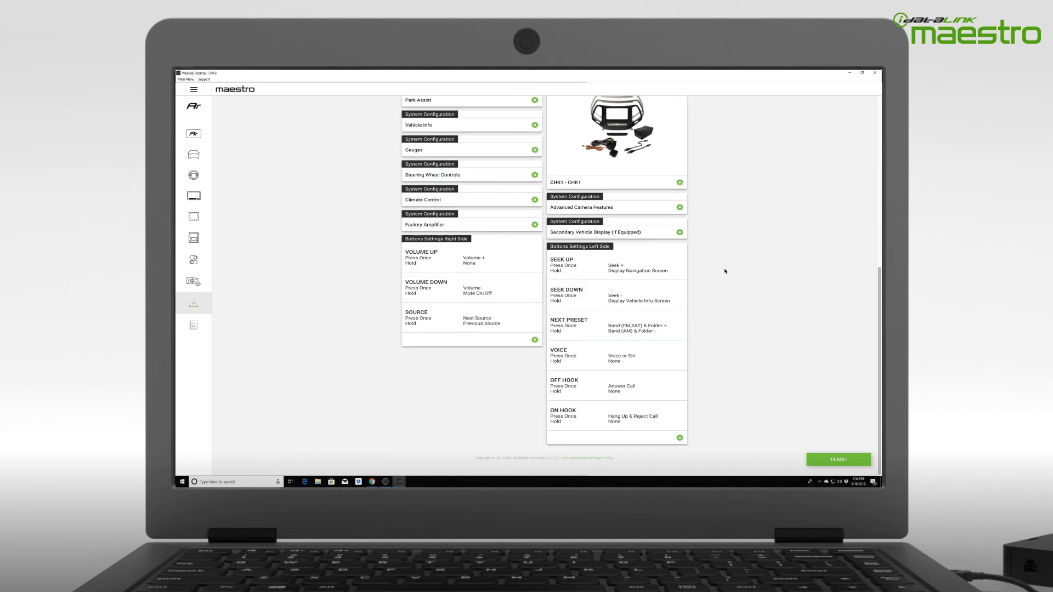
{"action": "left_click", "coordinate": [837, 459]}
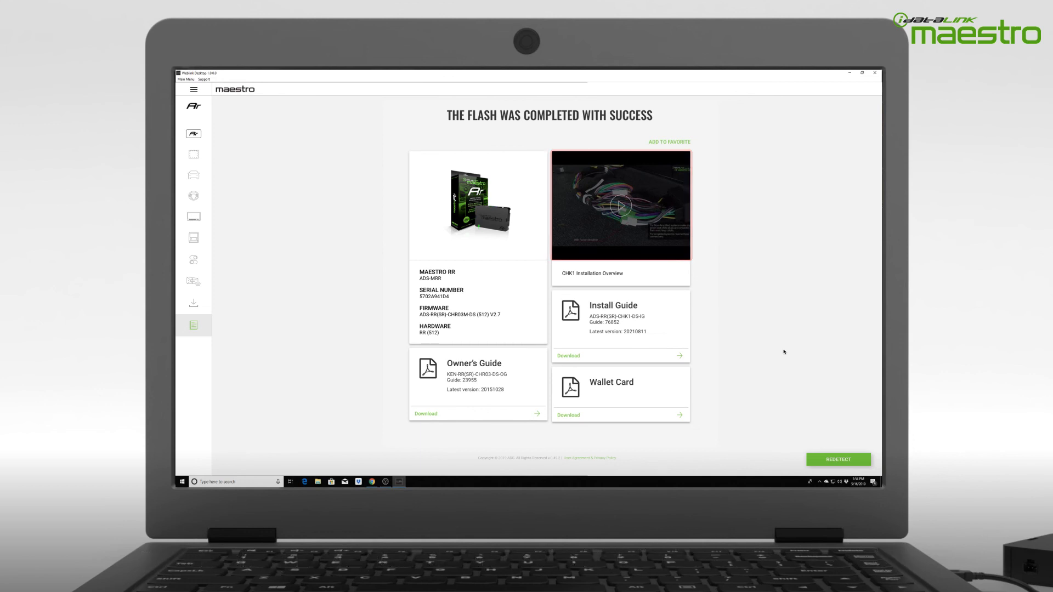
{"action": "left_click", "coordinate": [569, 355]}
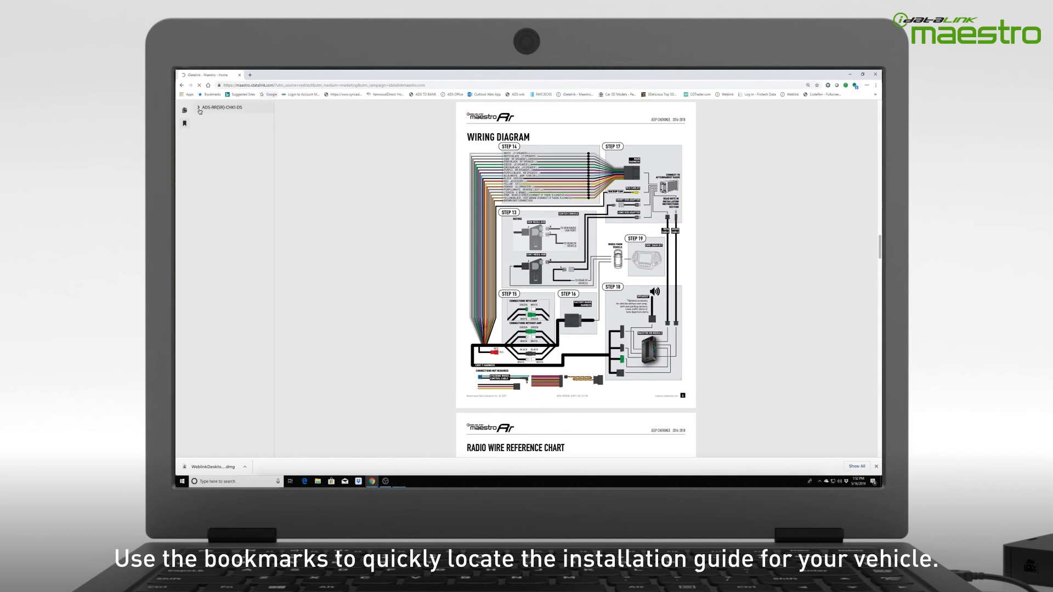
Jump to the Jeep Cherokee 2014-2018 bookmark in the install guide PDF
{"action": "left_click", "coordinate": [199, 107]}
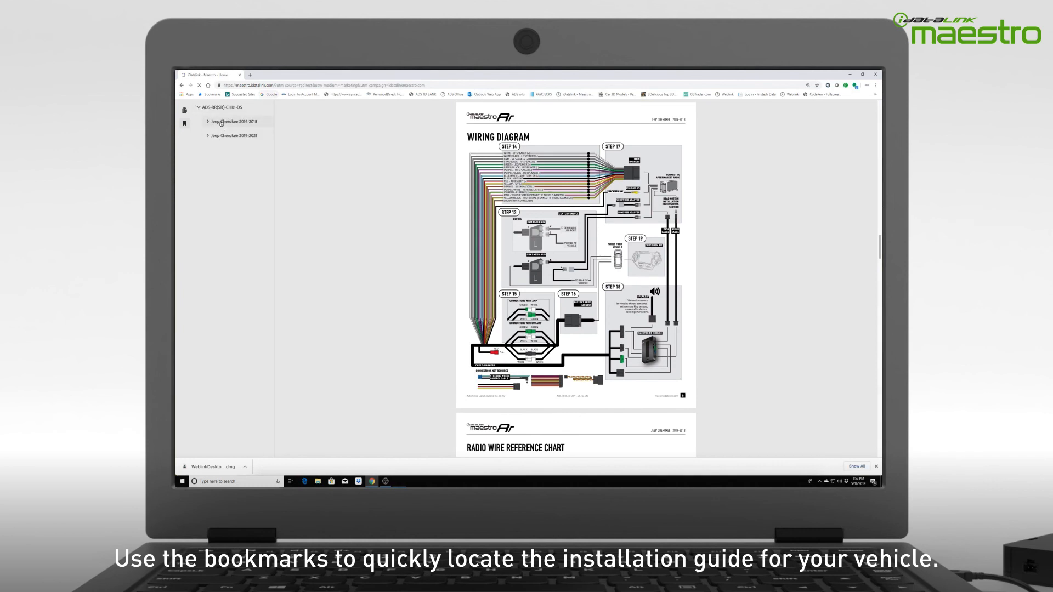
{"action": "left_click", "coordinate": [235, 135]}
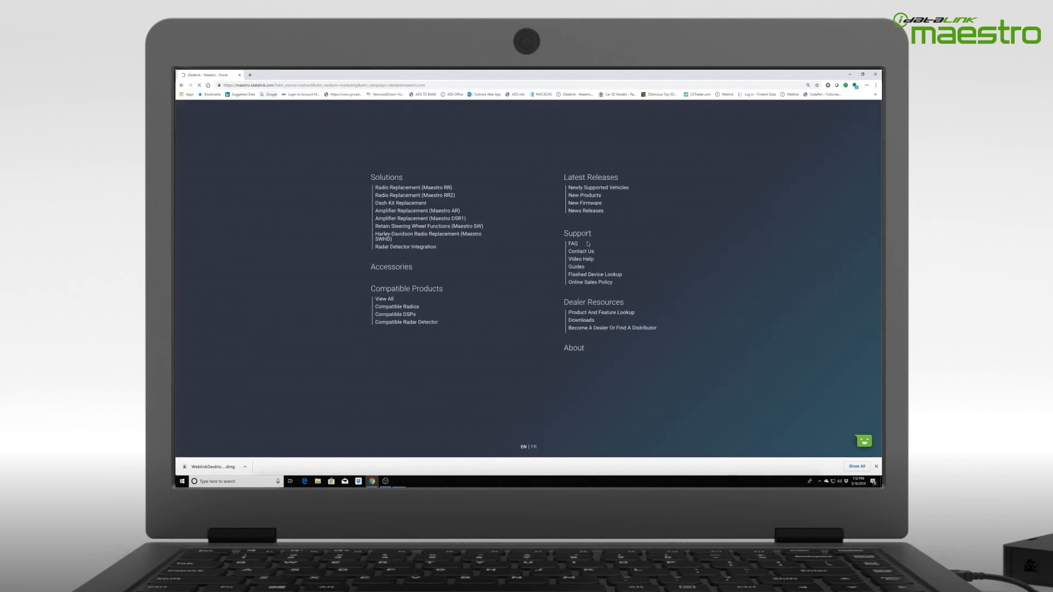
List Radio Replacement guides for the Cherokee with Kenwood radio and open the wallet card
{"action": "left_click", "coordinate": [576, 267]}
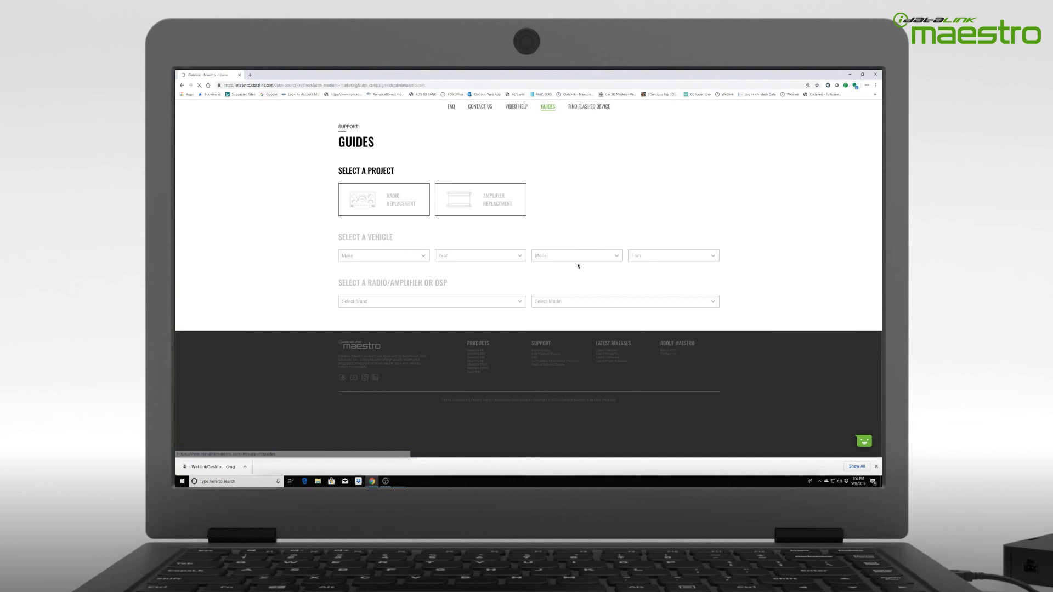
{"action": "left_click", "coordinate": [383, 256]}
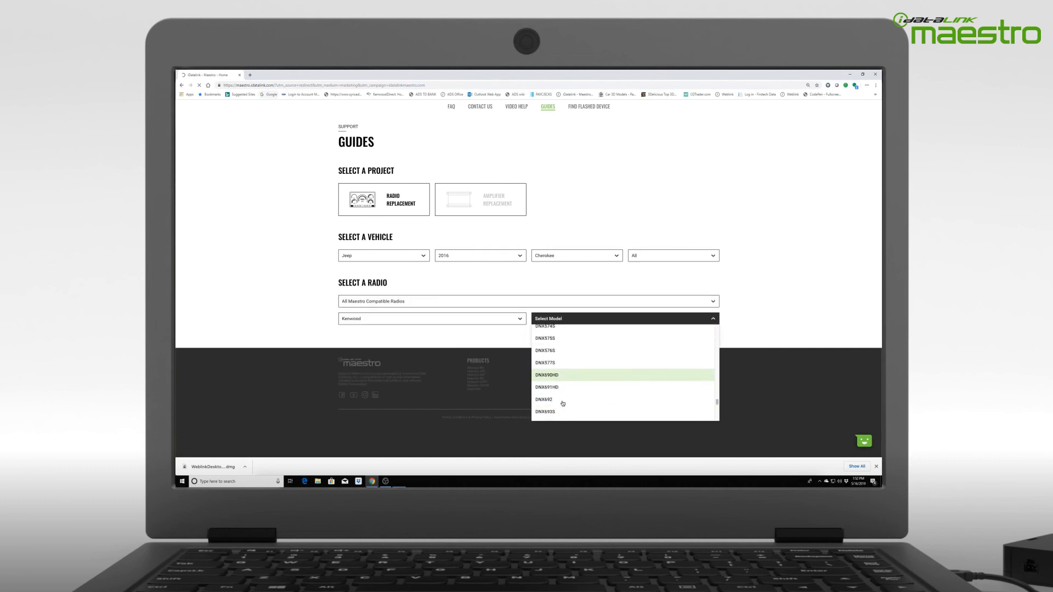
{"action": "left_click", "coordinate": [560, 404]}
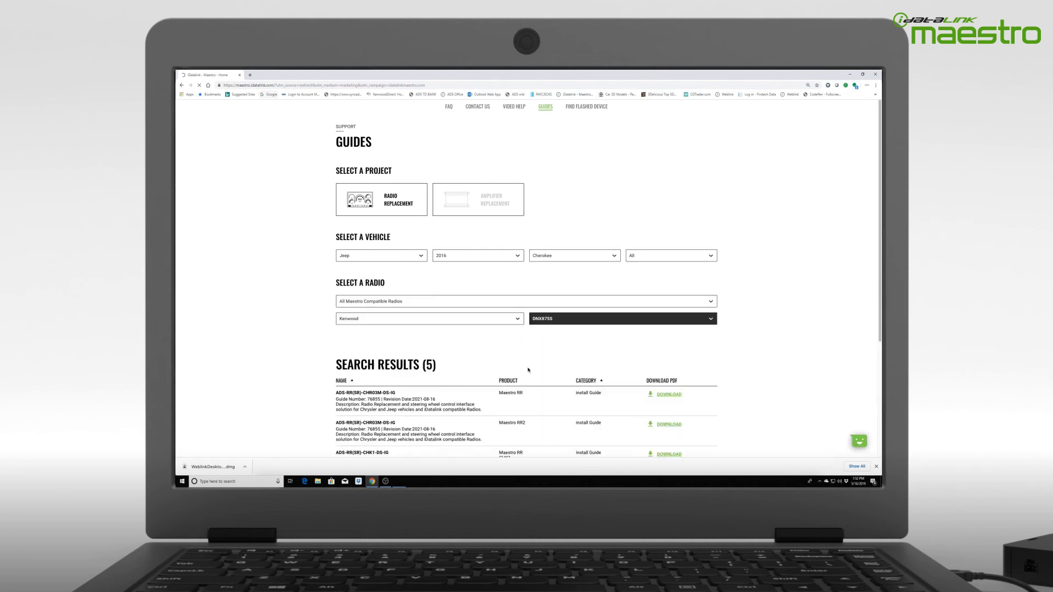
{"action": "scroll", "scroll_direction": "down", "scroll_amount": 3}
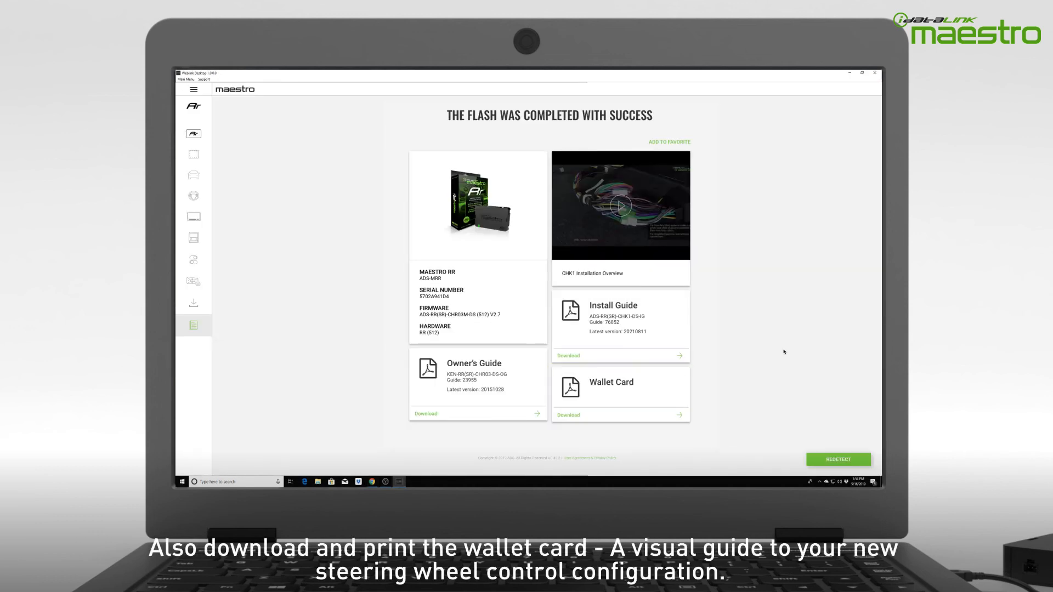
{"action": "left_click", "coordinate": [568, 414]}
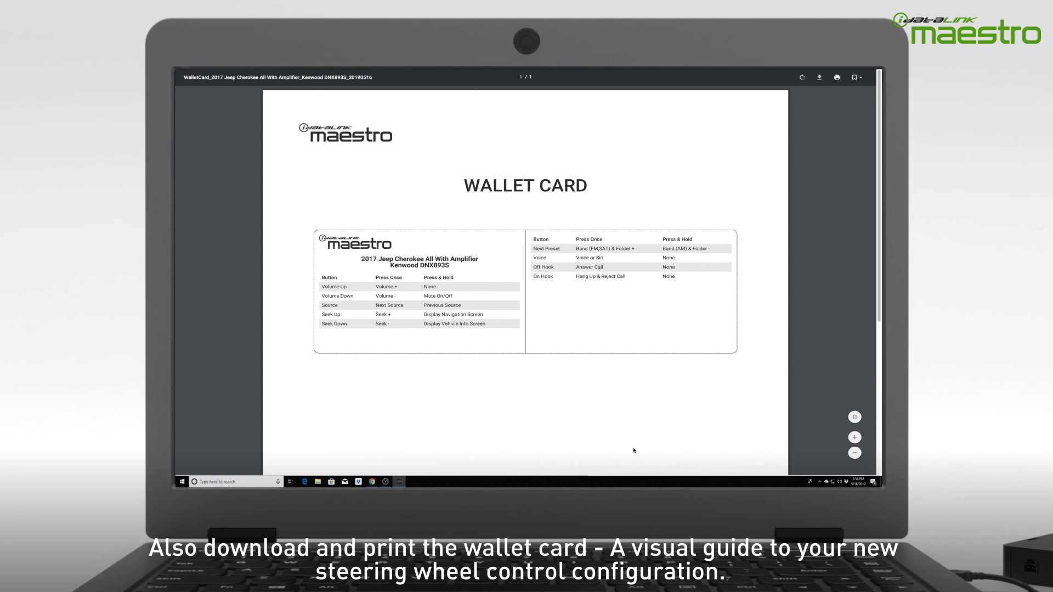